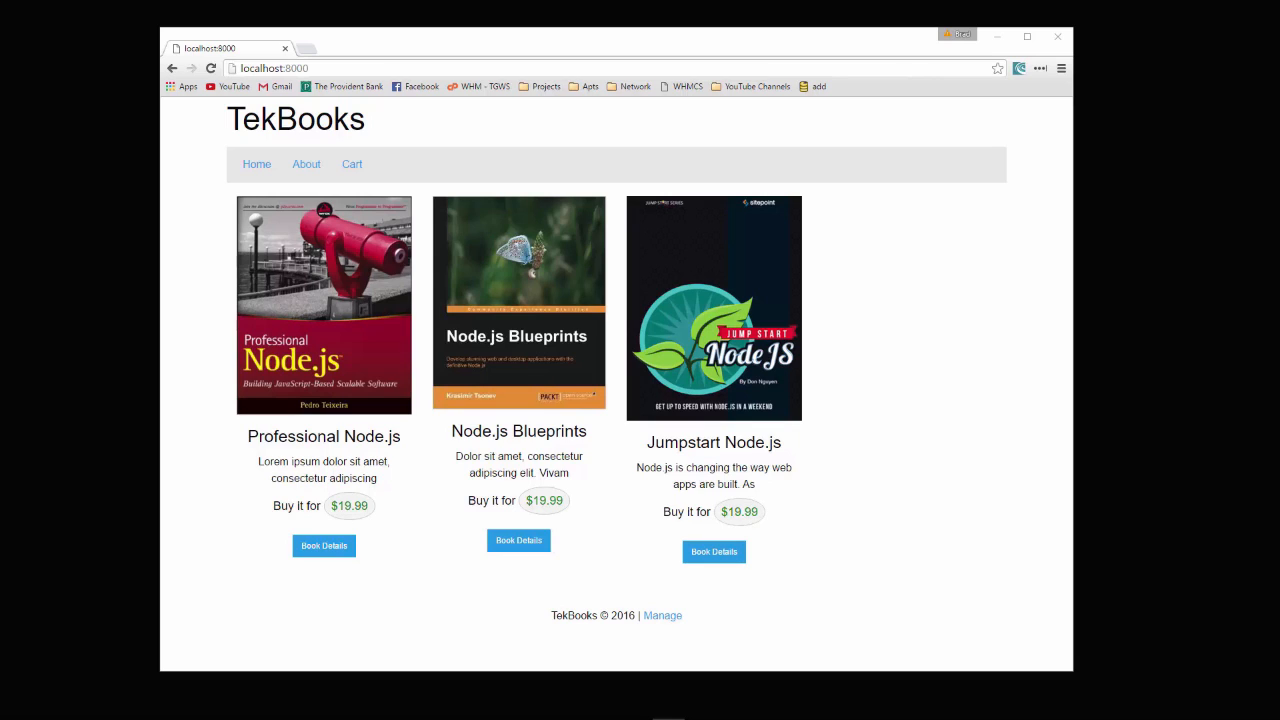
mouse_move(1032, 476)
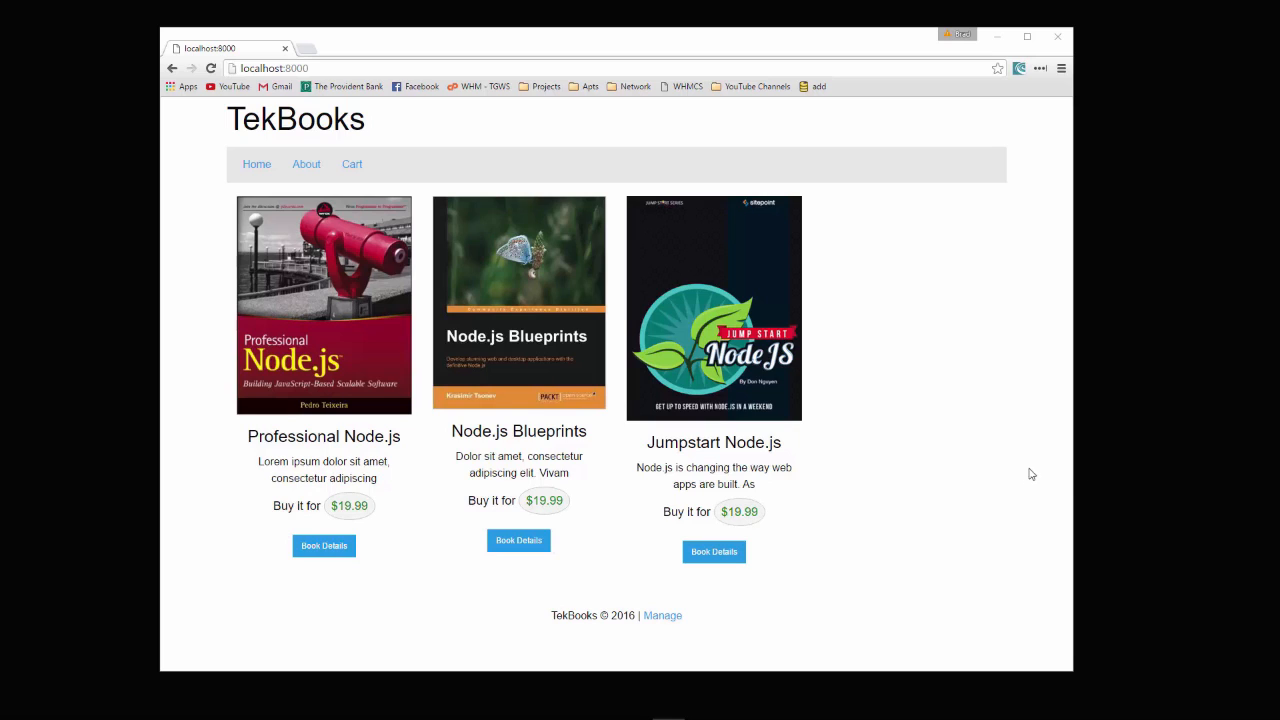
mouse_move(620, 408)
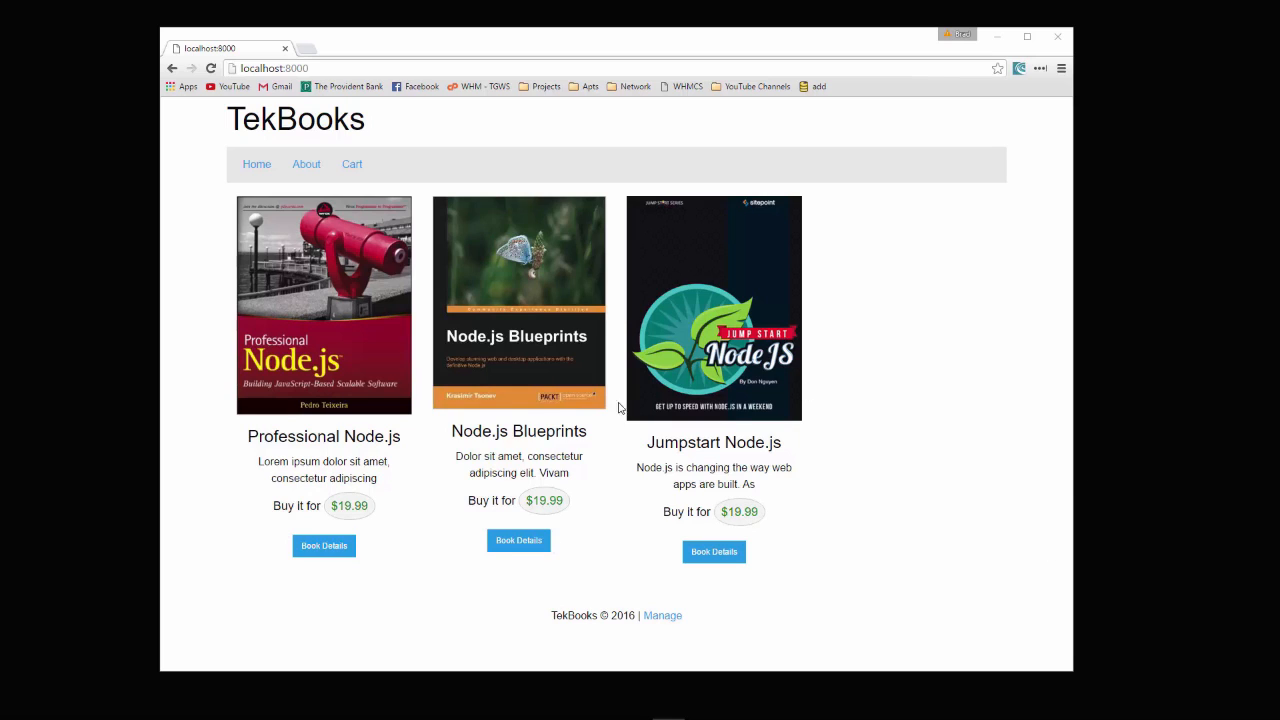
- View Professional Node.js details and add it to the cart, then view Node.js Blueprints
left_click(324, 544)
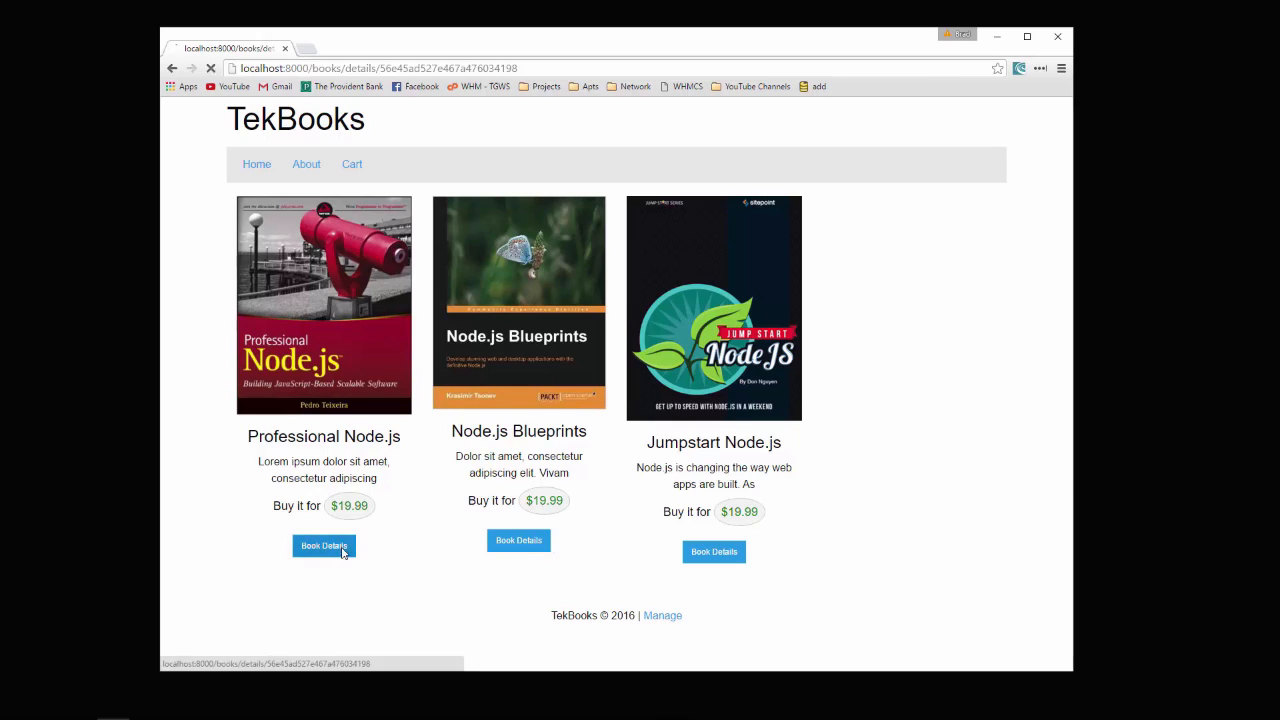
left_click(324, 544)
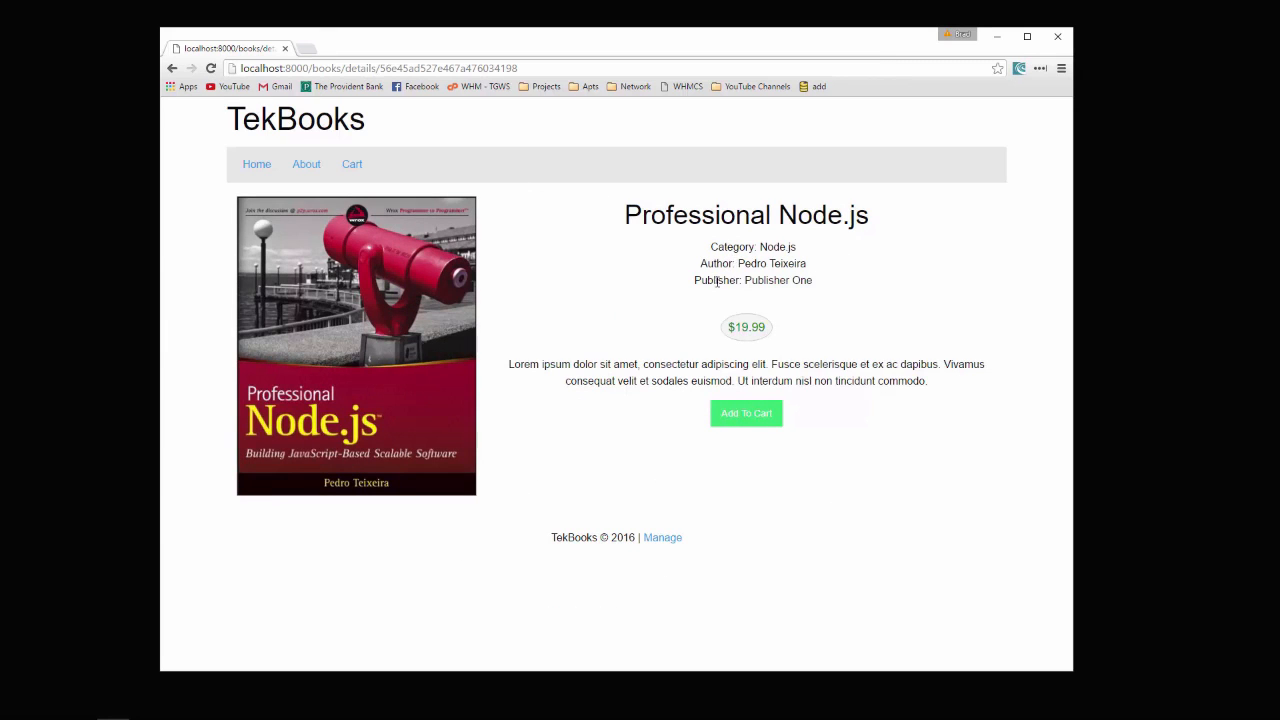
mouse_move(368, 272)
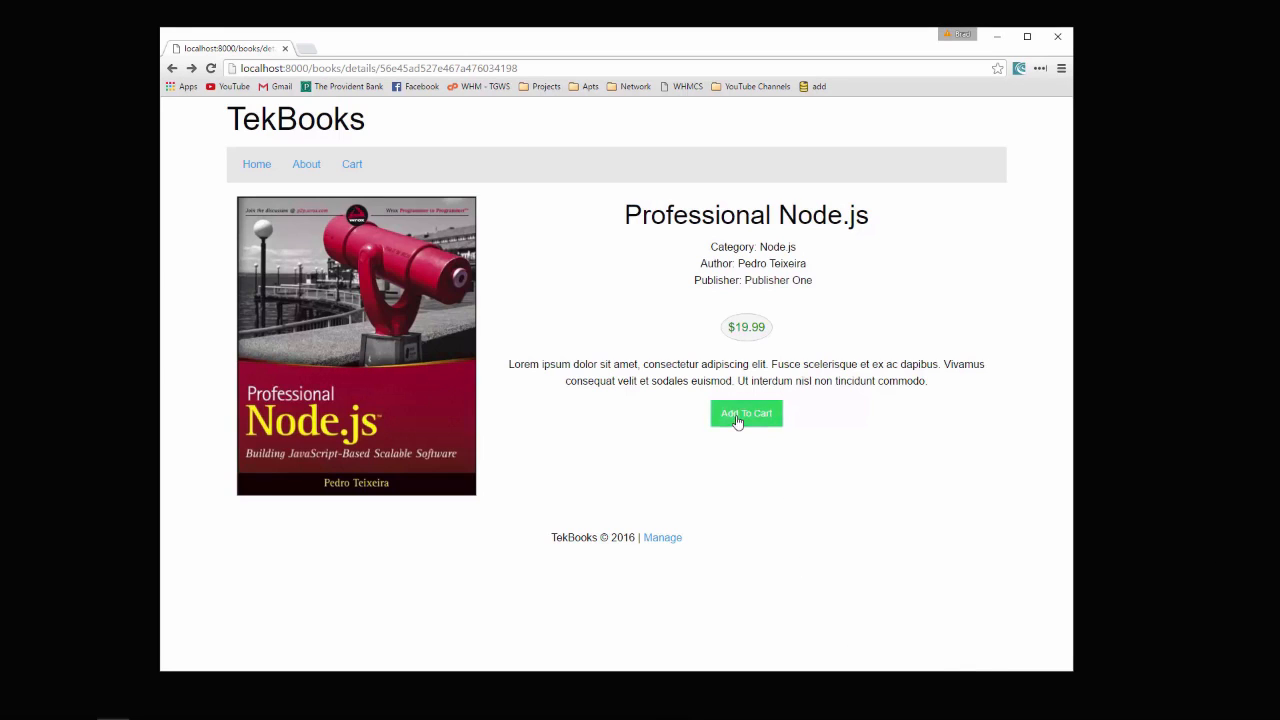
left_click(746, 412)
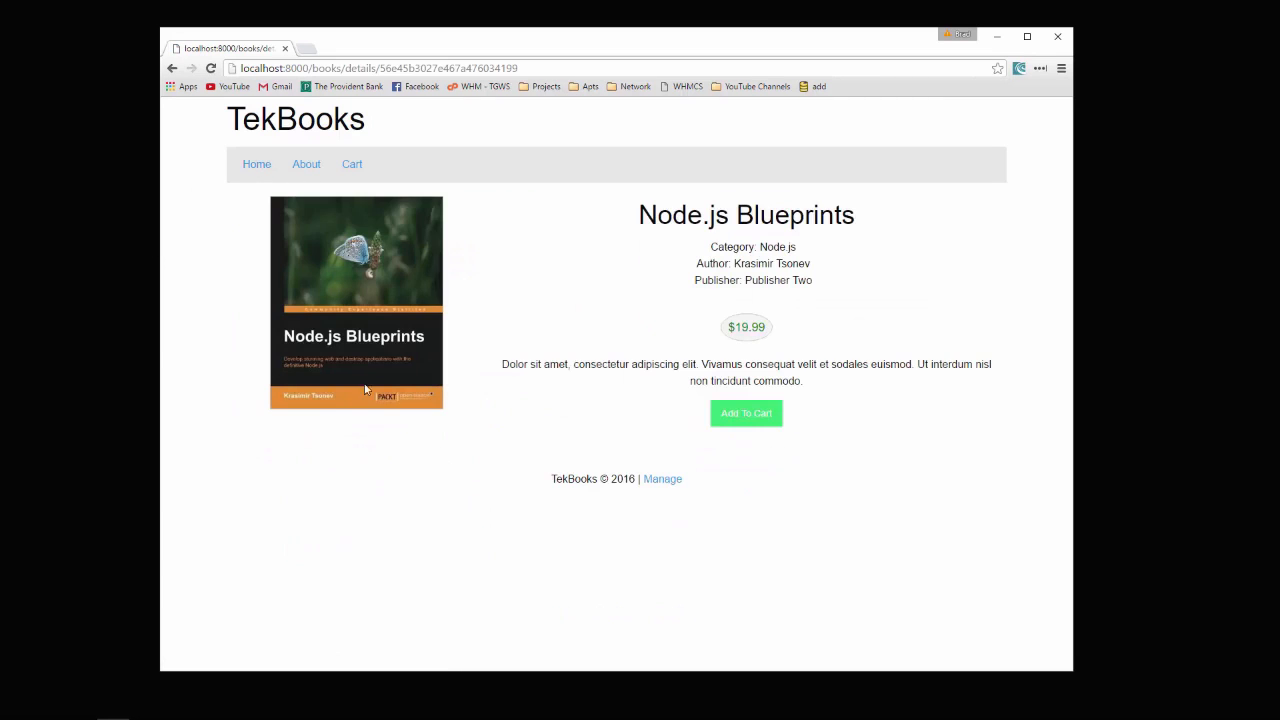
- Add Node.js Blueprints for a $39.98 cart, check out to the PayPal sandbox page, and return
left_click(746, 412)
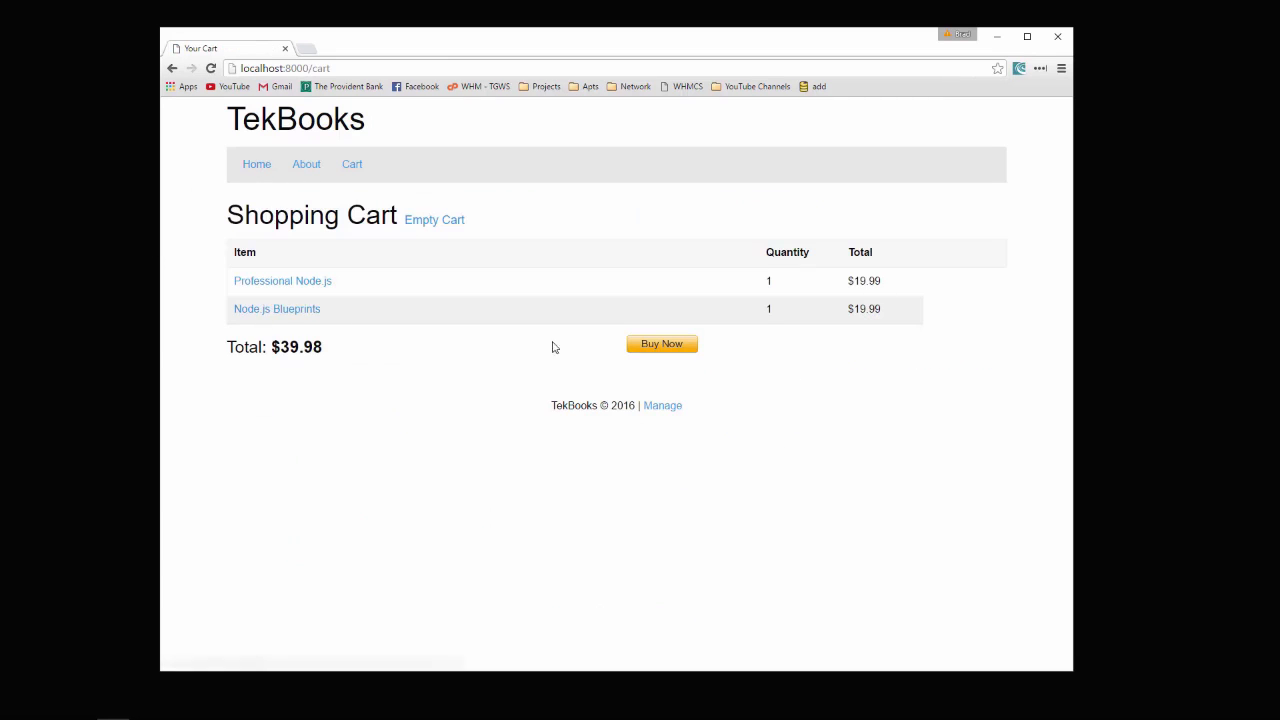
triple_click(274, 348)
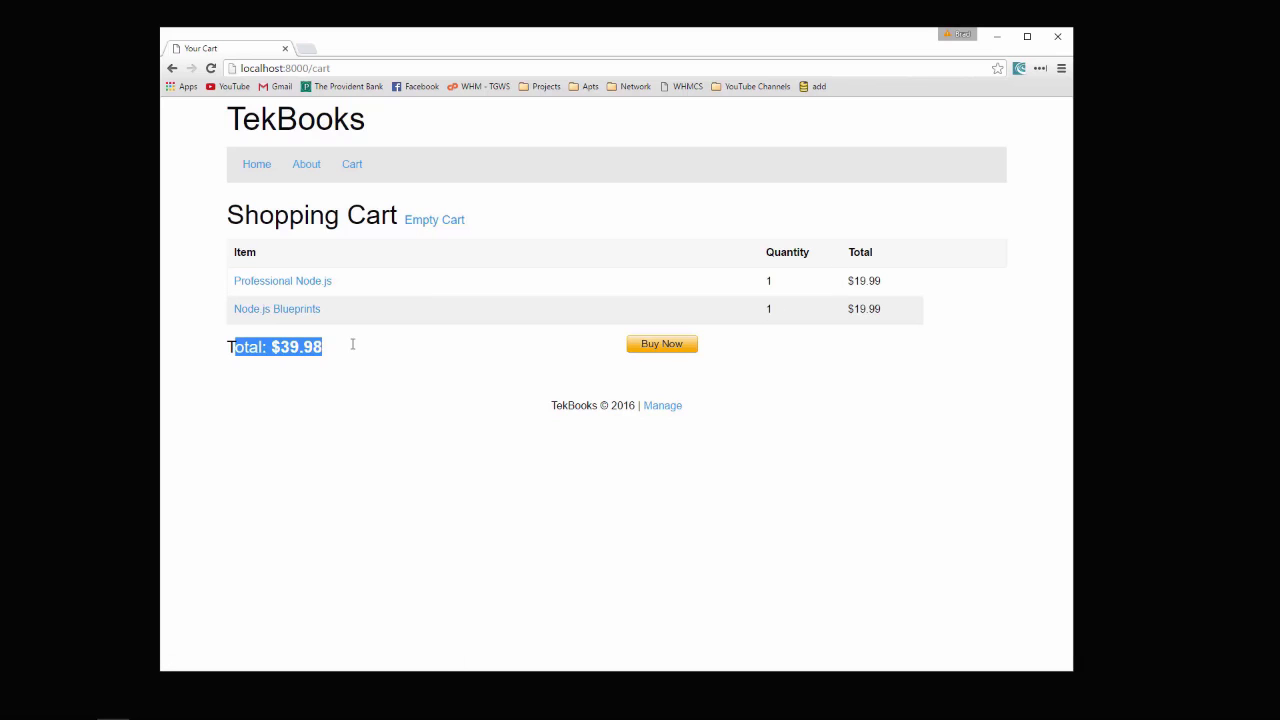
mouse_move(658, 352)
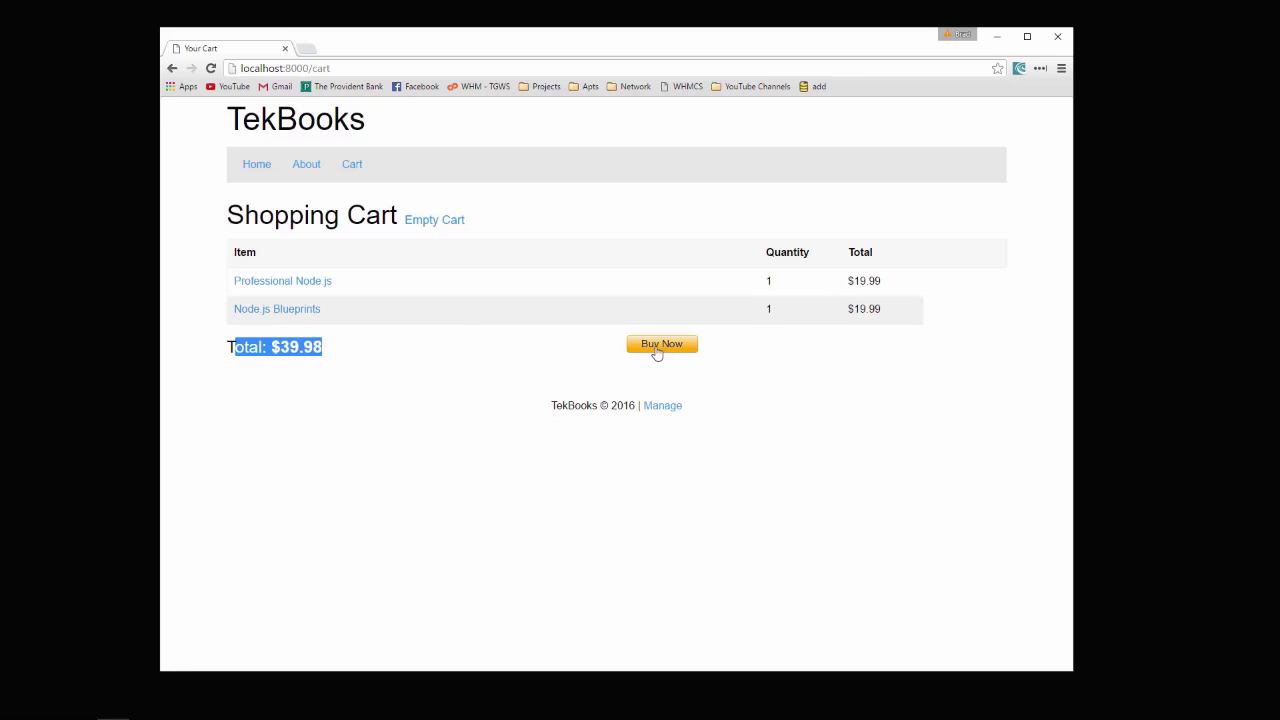
left_click(660, 344)
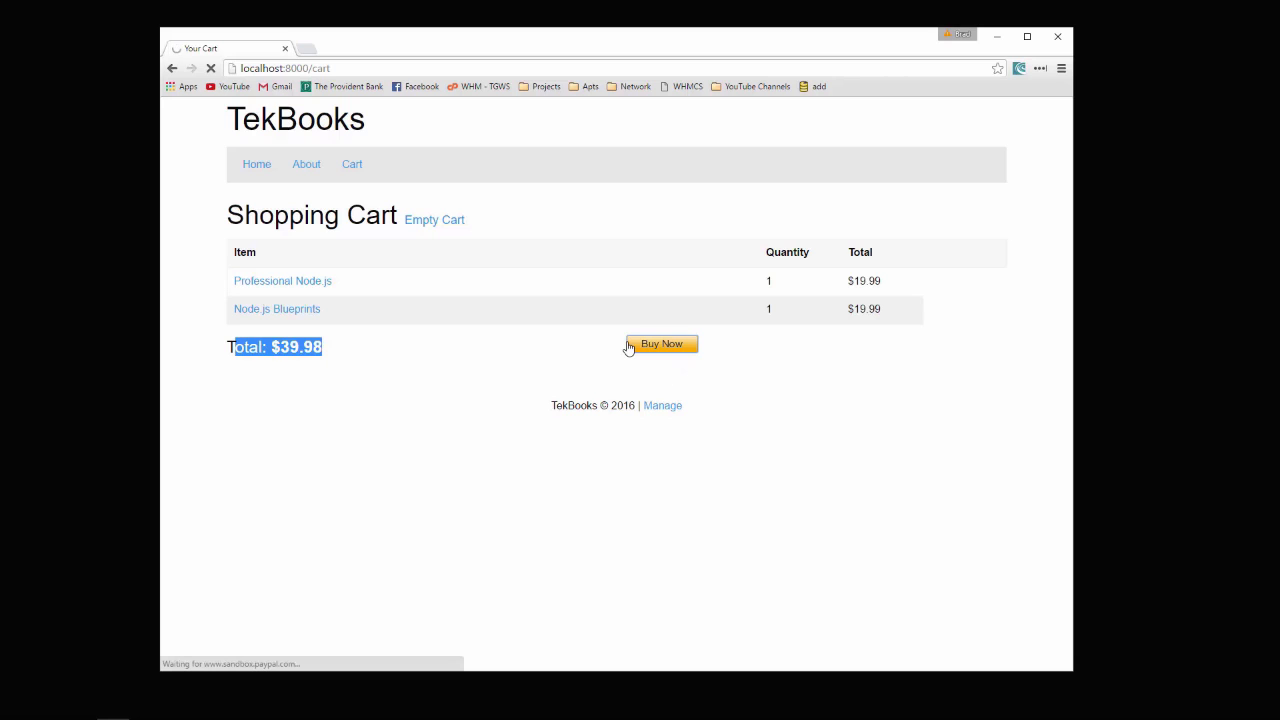
left_click(660, 344)
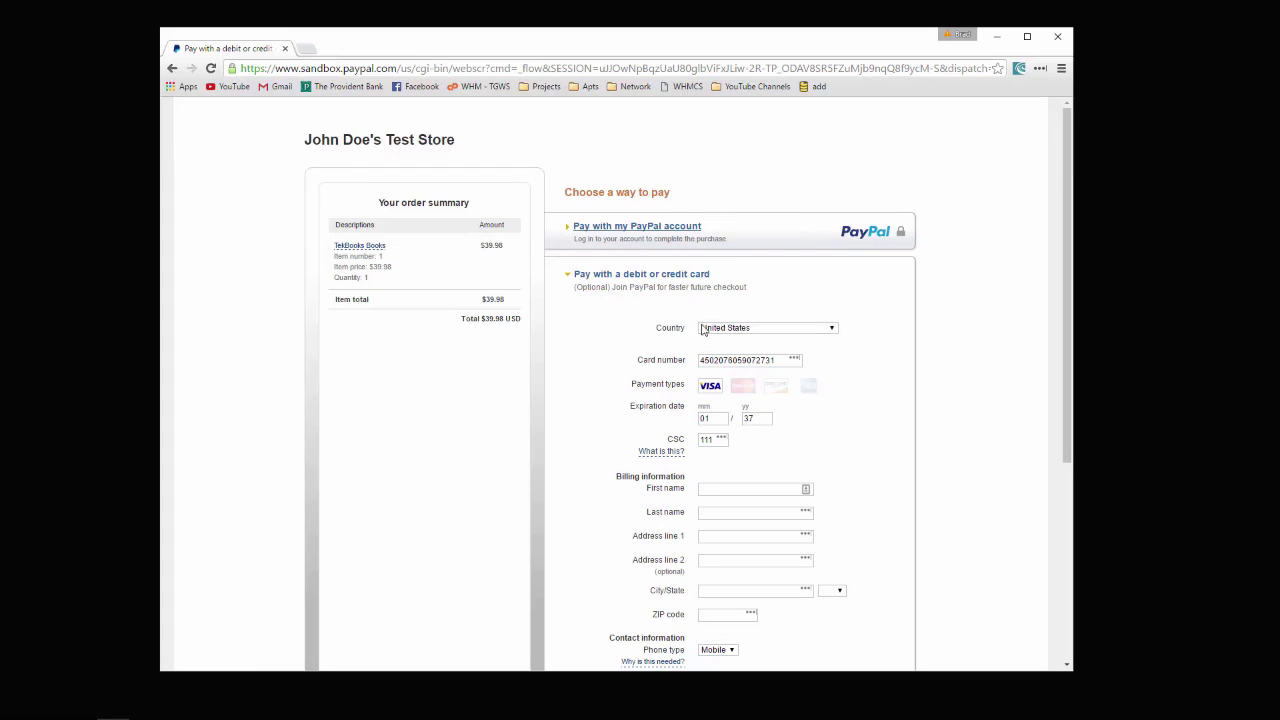
mouse_move(196, 104)
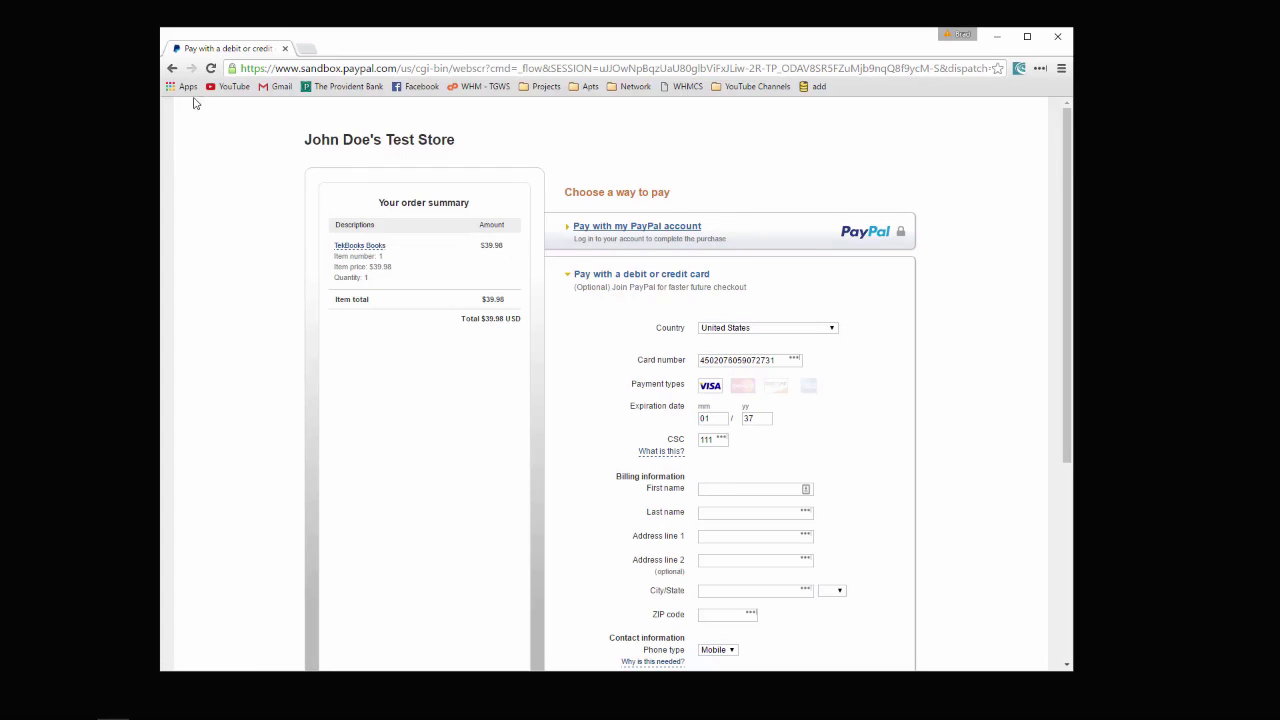
left_click(172, 68)
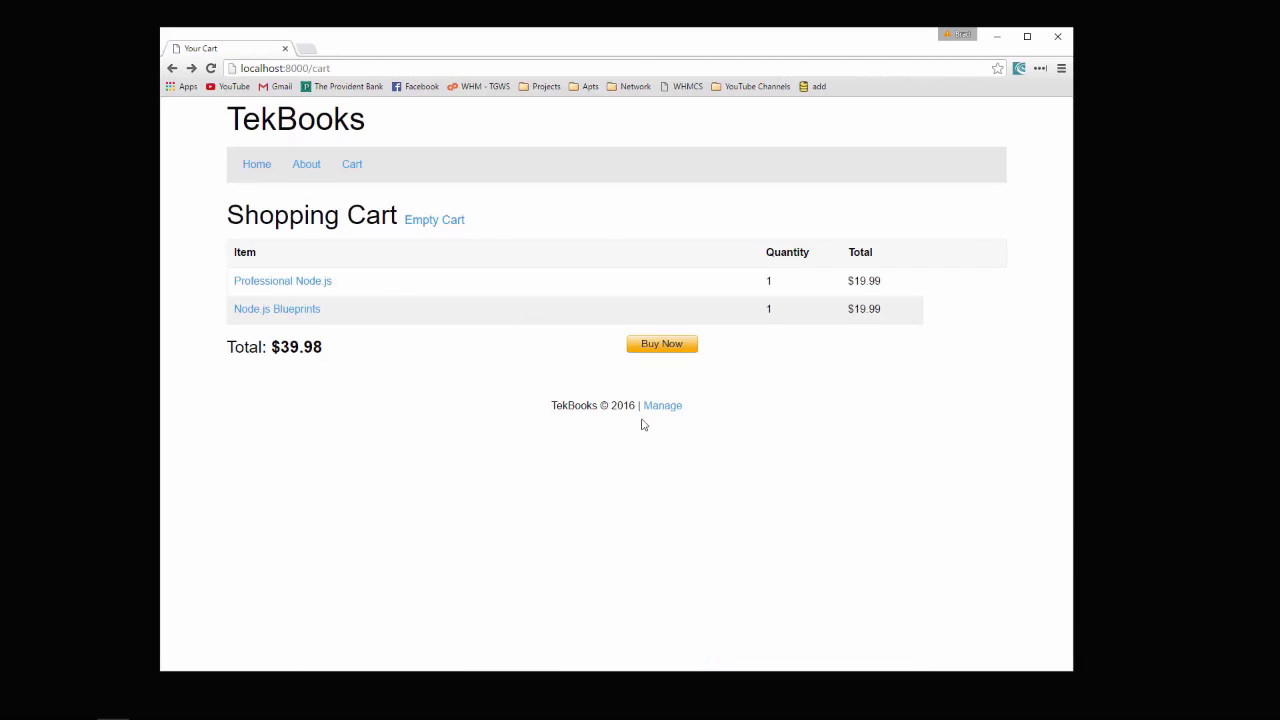
- Go to the store's manage area and list the three Node.js books for administration
left_click(662, 404)
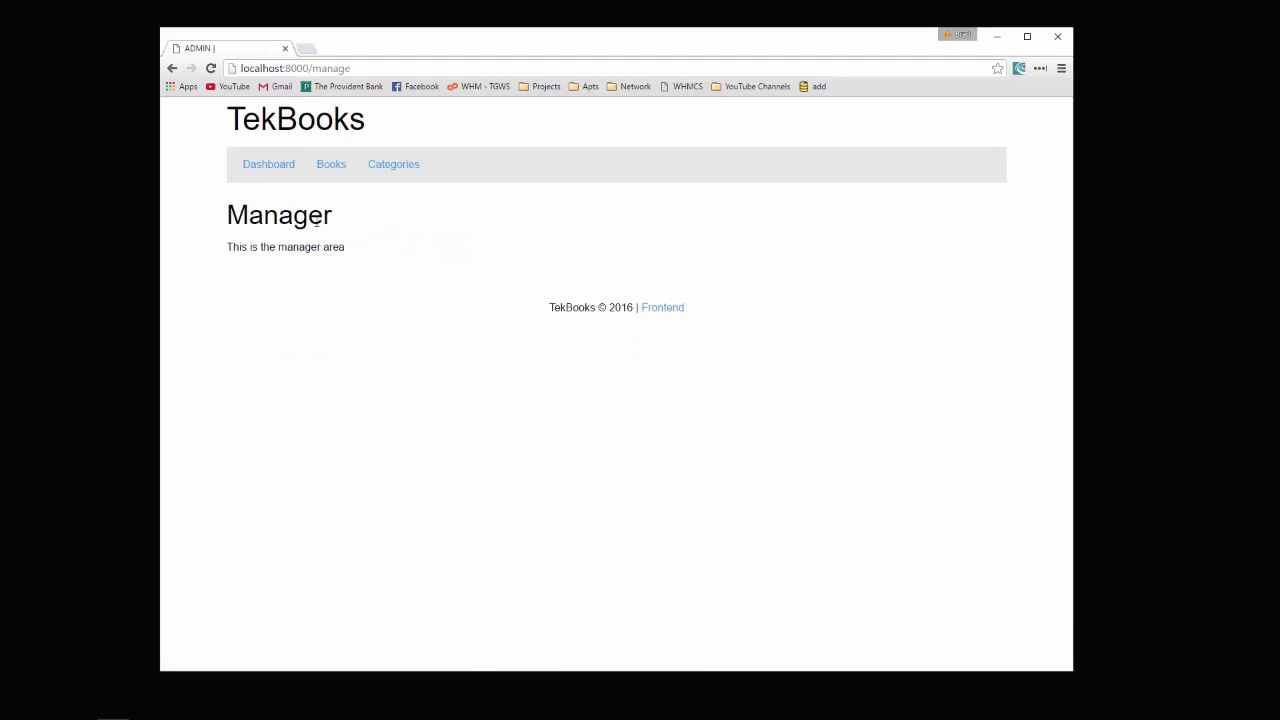
left_click(332, 164)
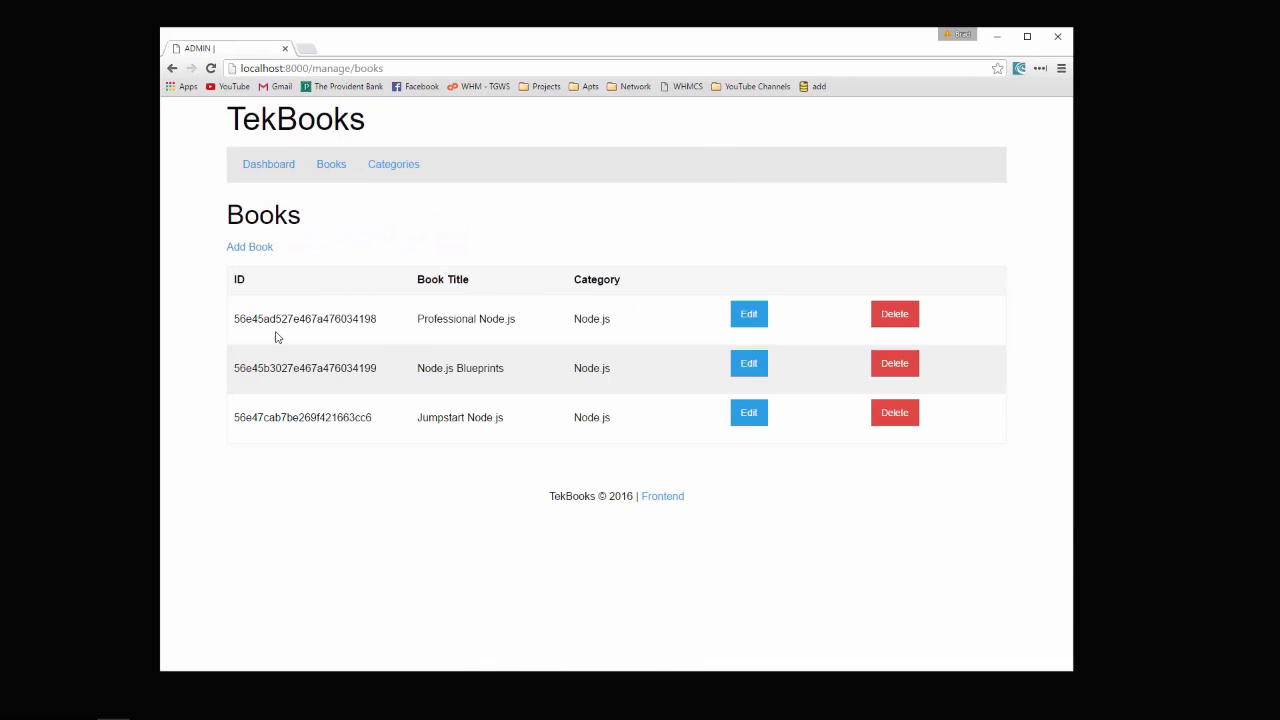
mouse_move(248, 248)
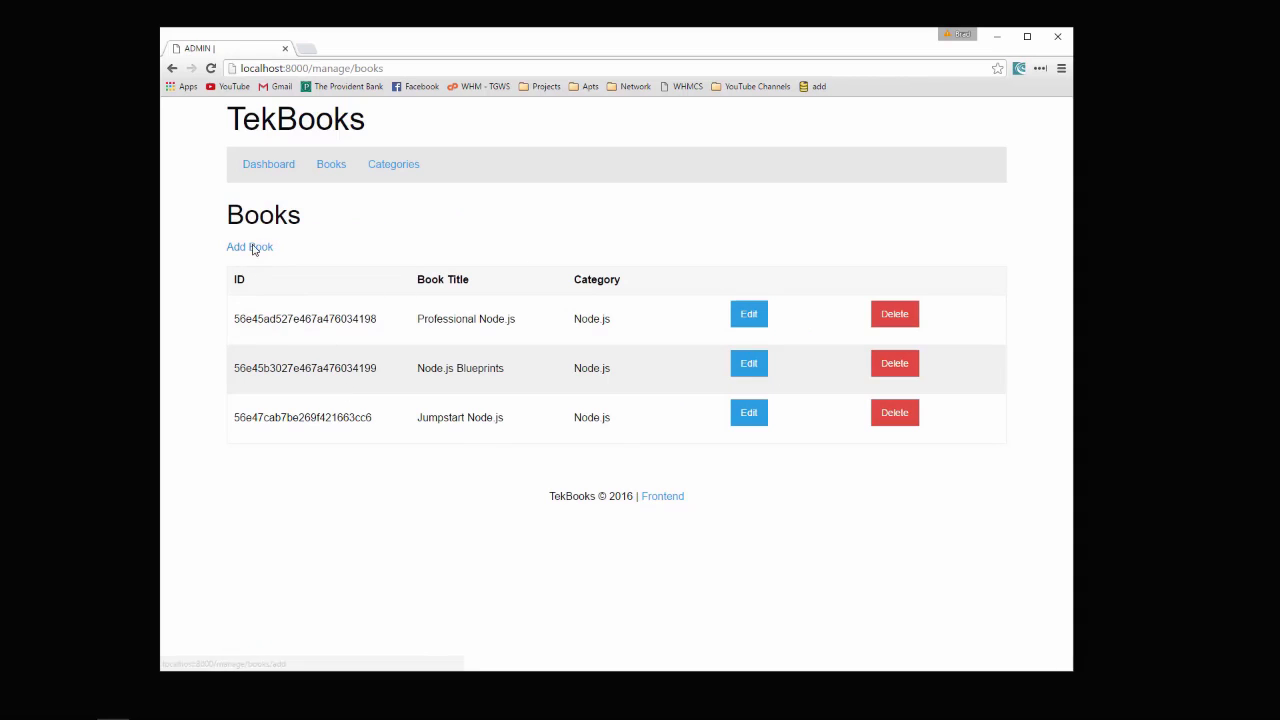
mouse_move(616, 320)
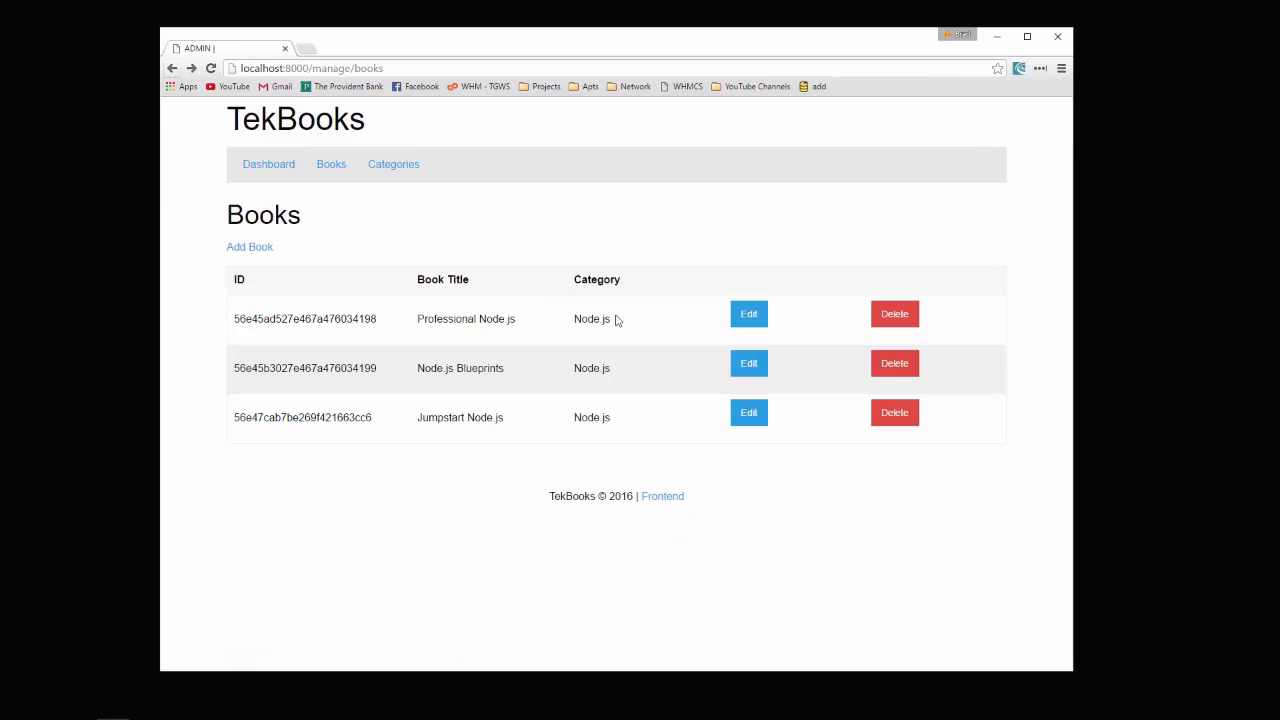
left_click(748, 312)
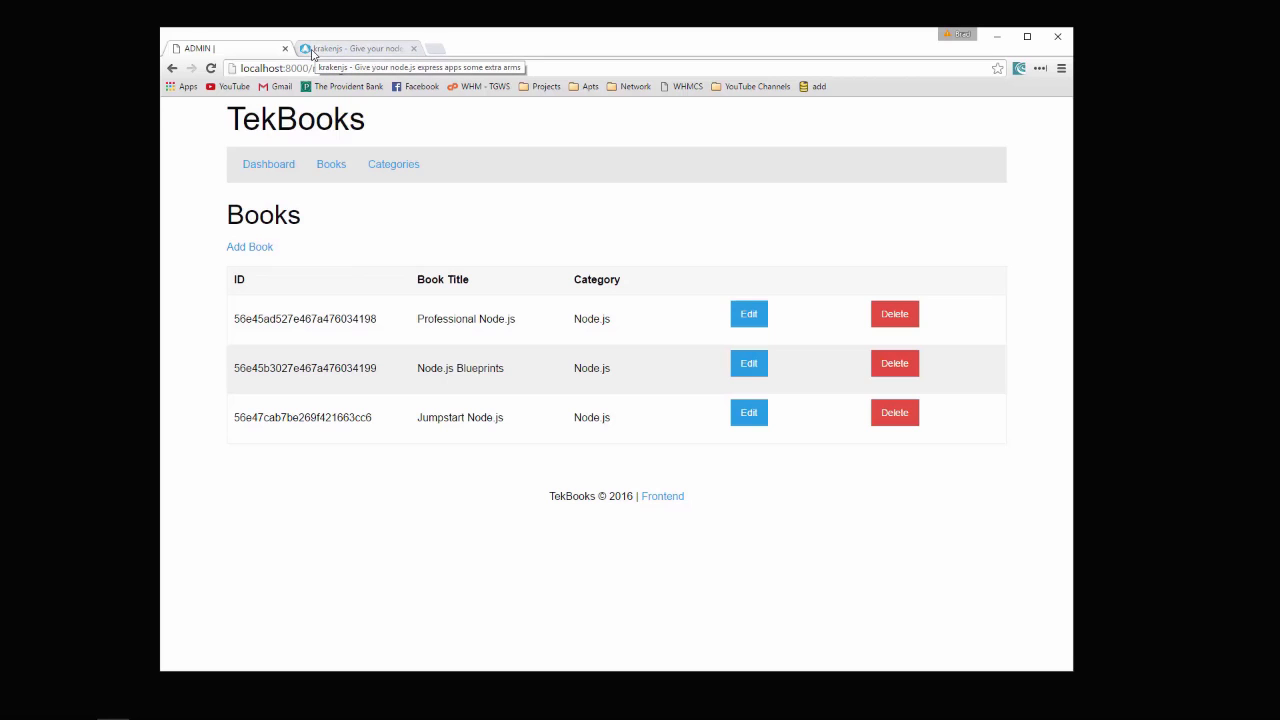
- Browse the KrakenJS homepage and go to the Adaro Dust templating docs
left_click(356, 48)
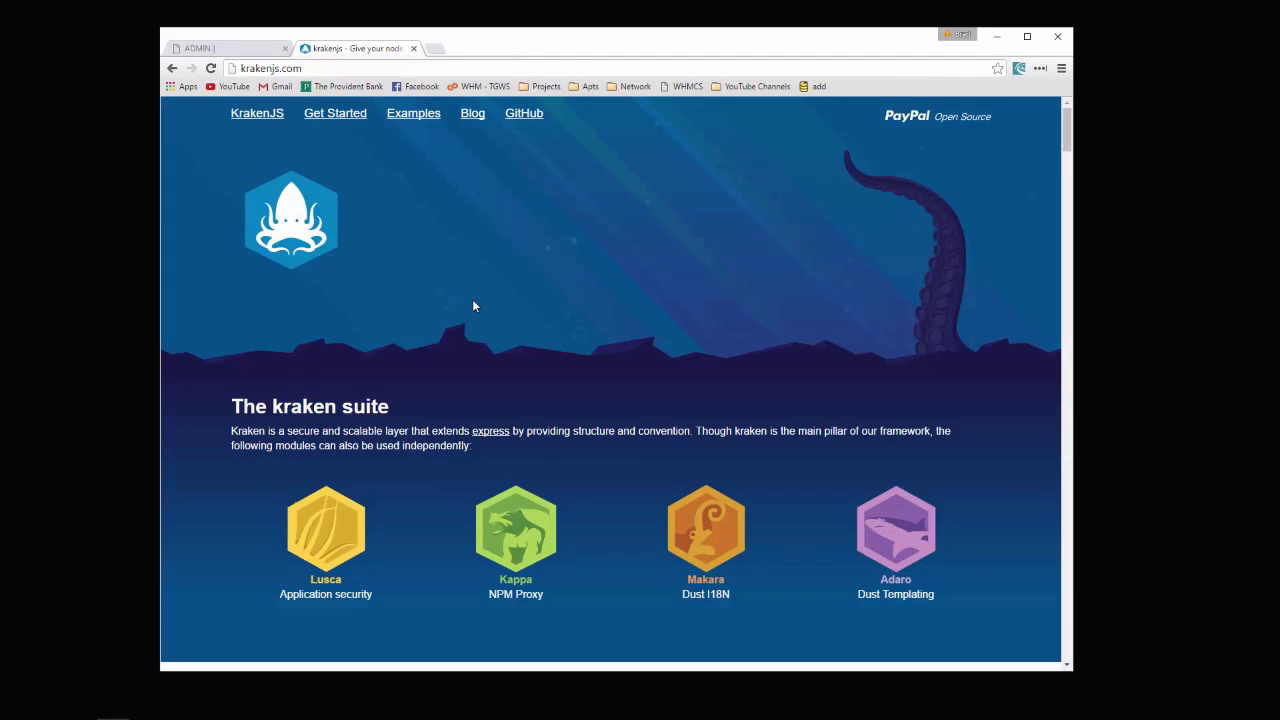
scroll("down", 3)
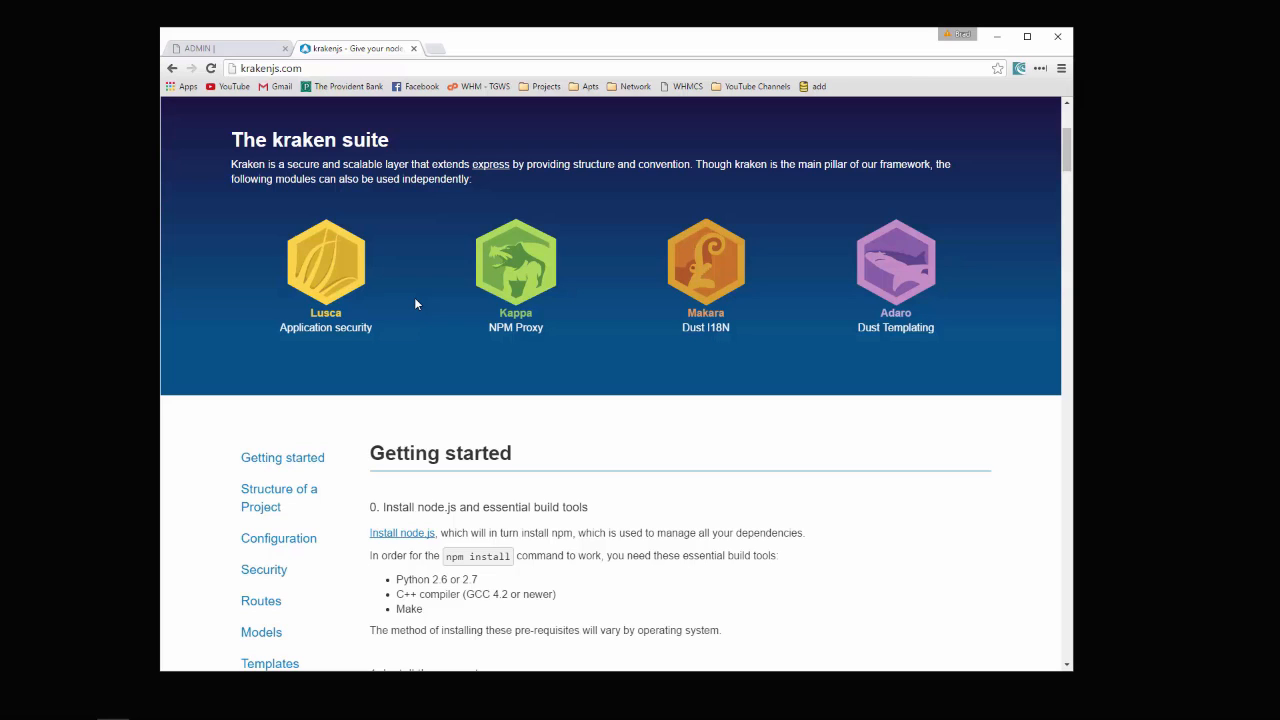
mouse_move(424, 304)
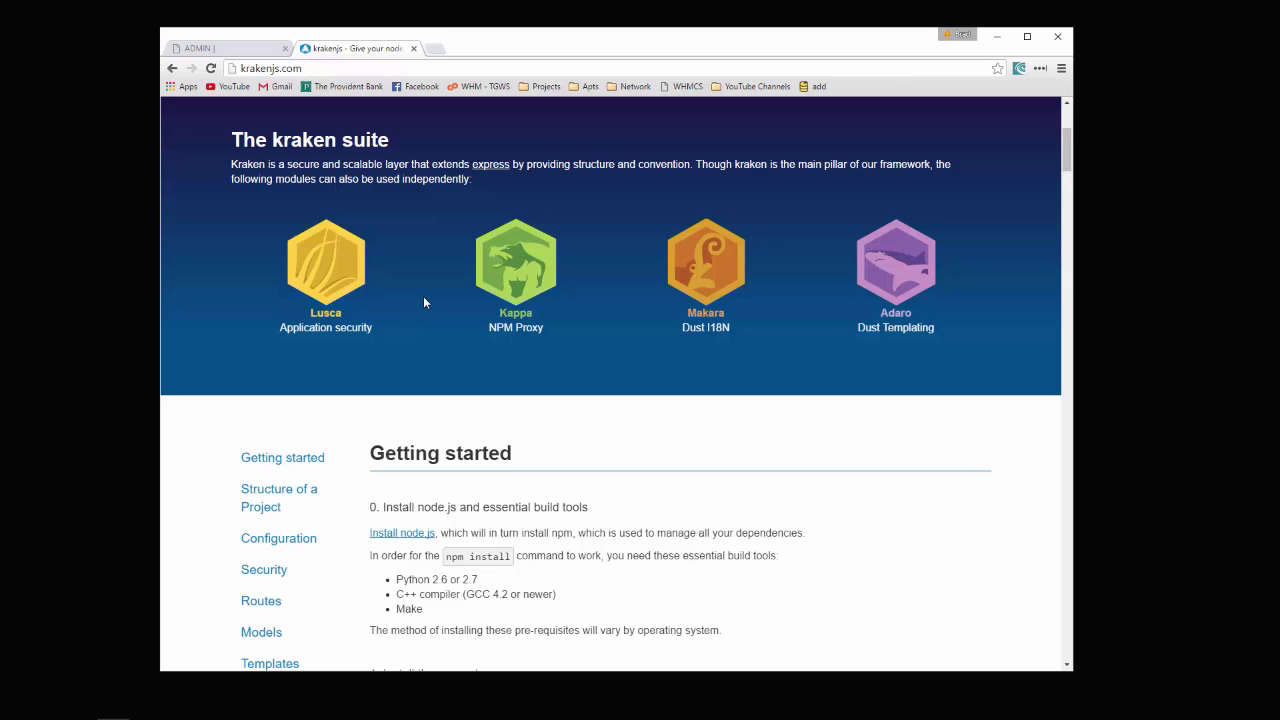
mouse_move(472, 284)
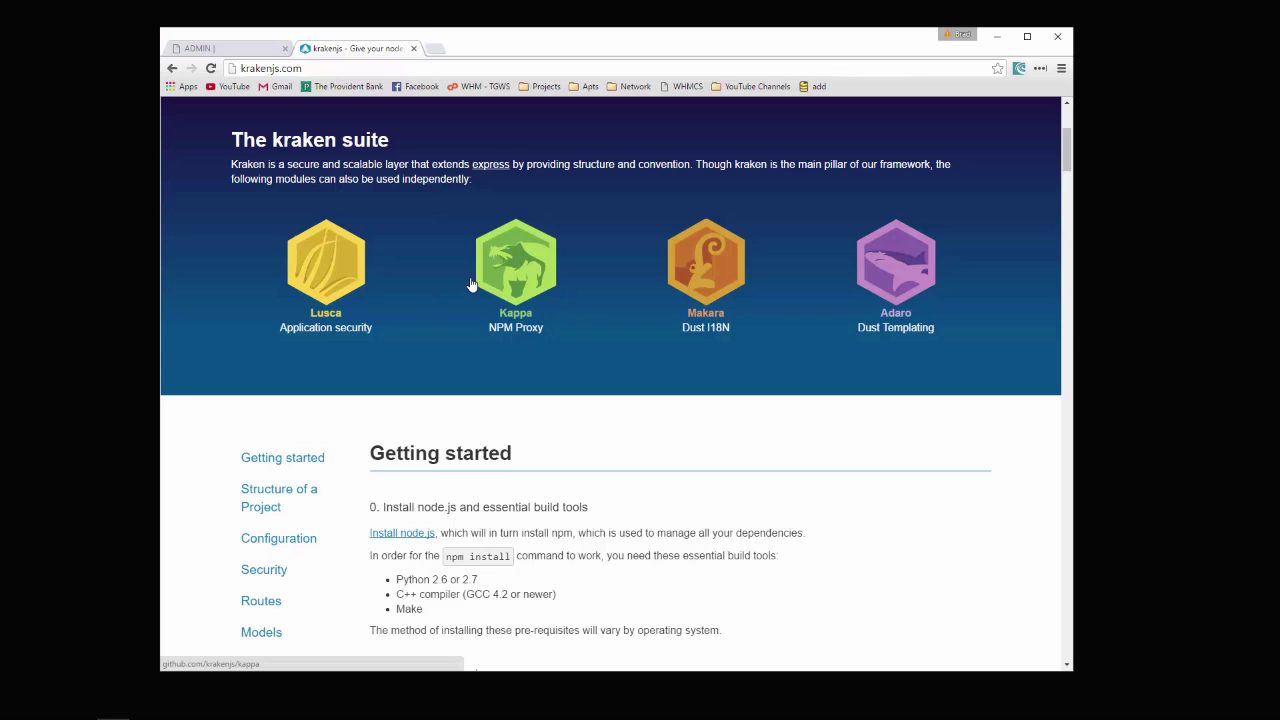
left_click(896, 264)
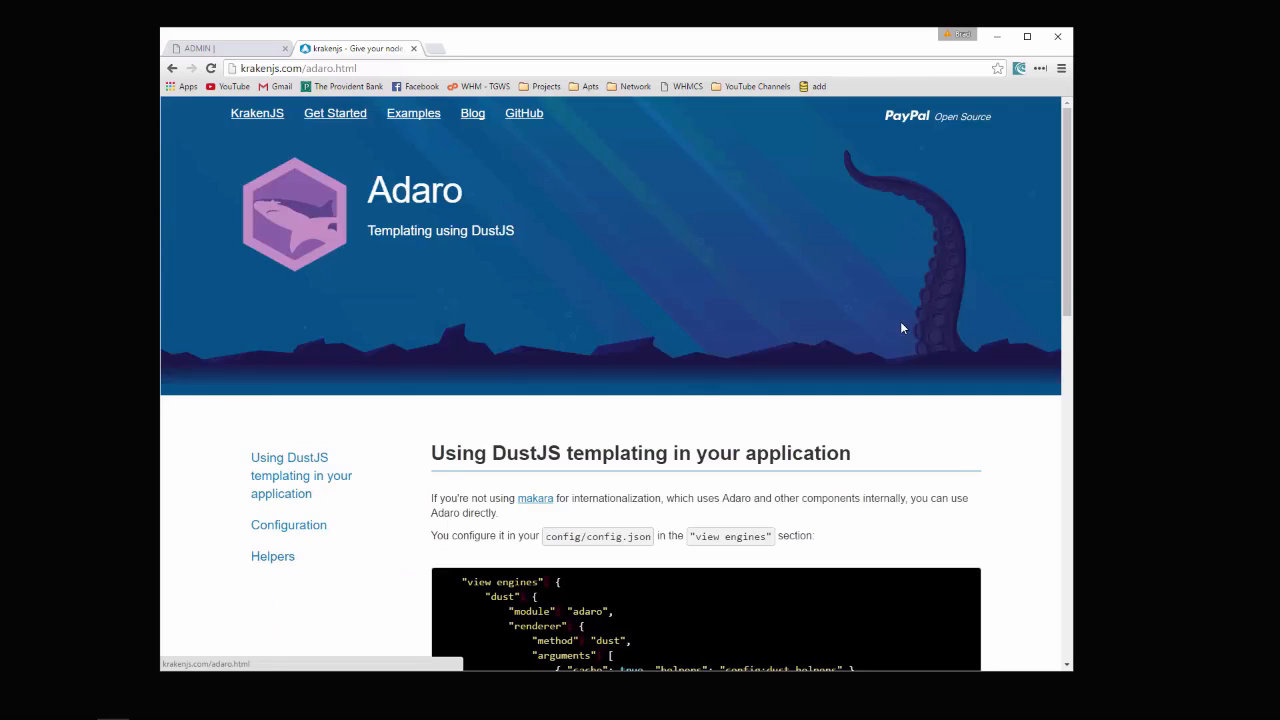
- Read through the Adaro DustJS config samples down to the FAQ and Examples sections
scroll("down", 3)
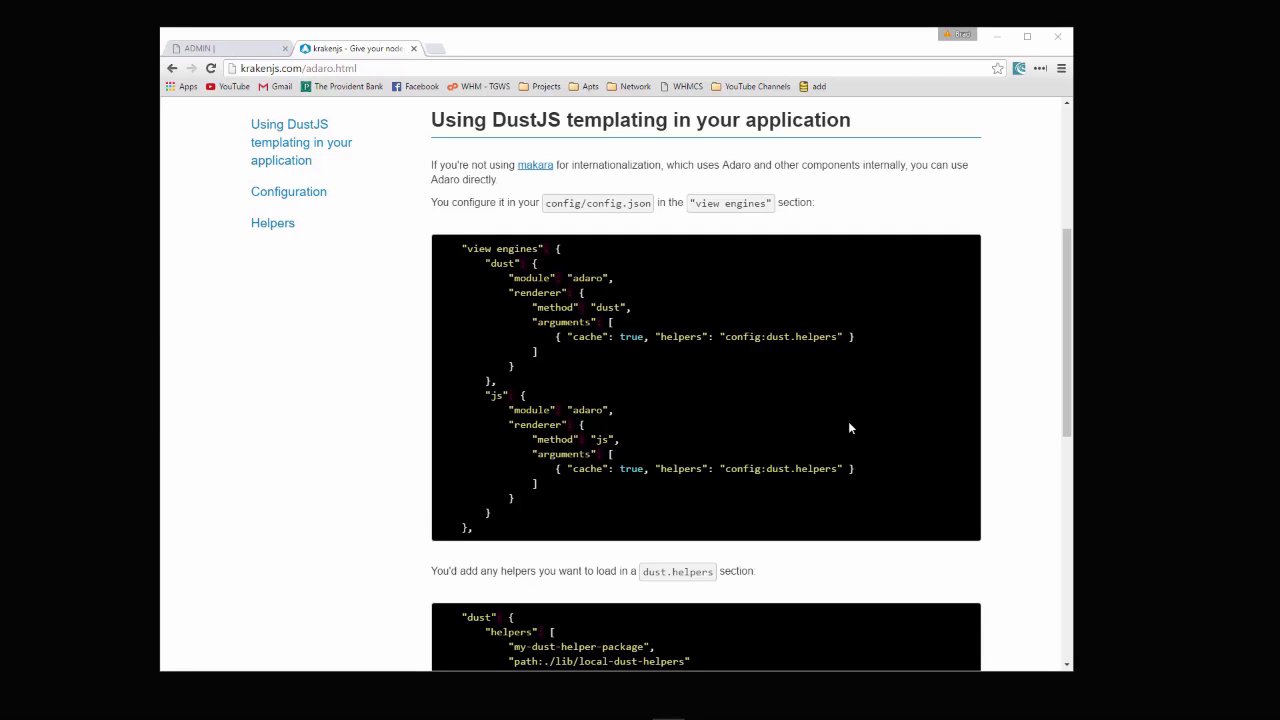
scroll("down", 3)
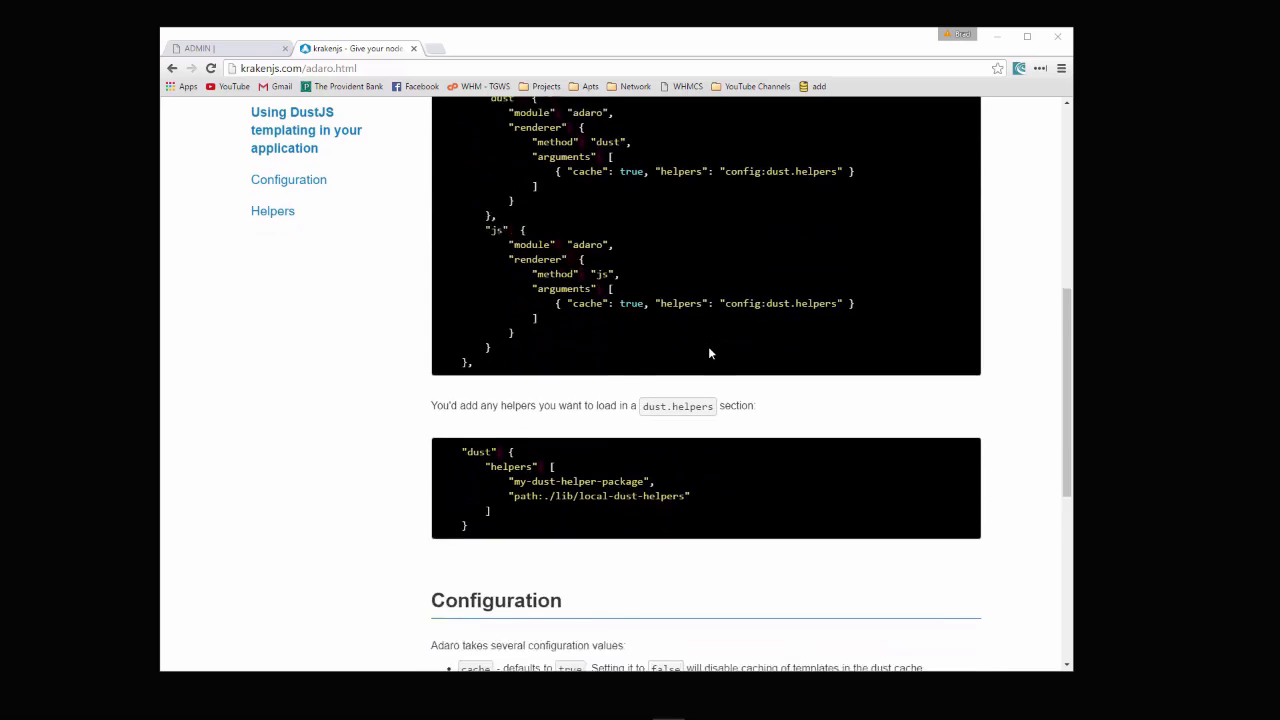
scroll("down", 3)
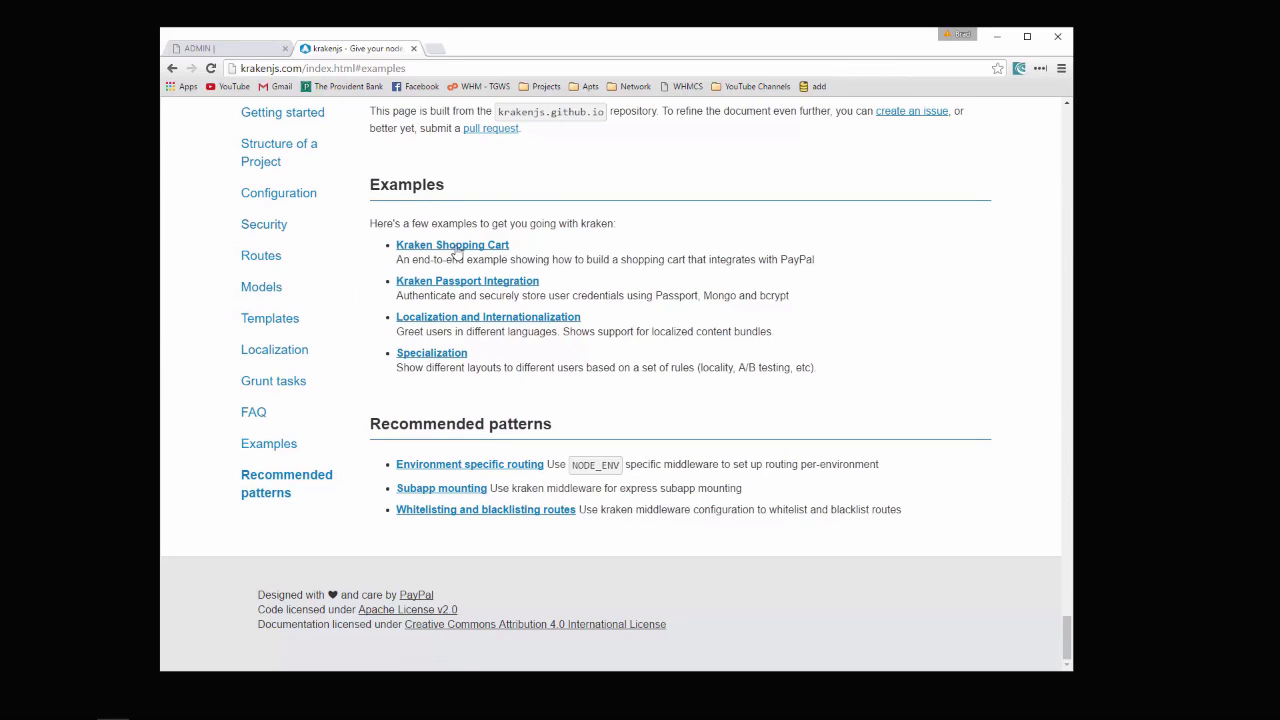
scroll("up", 3)
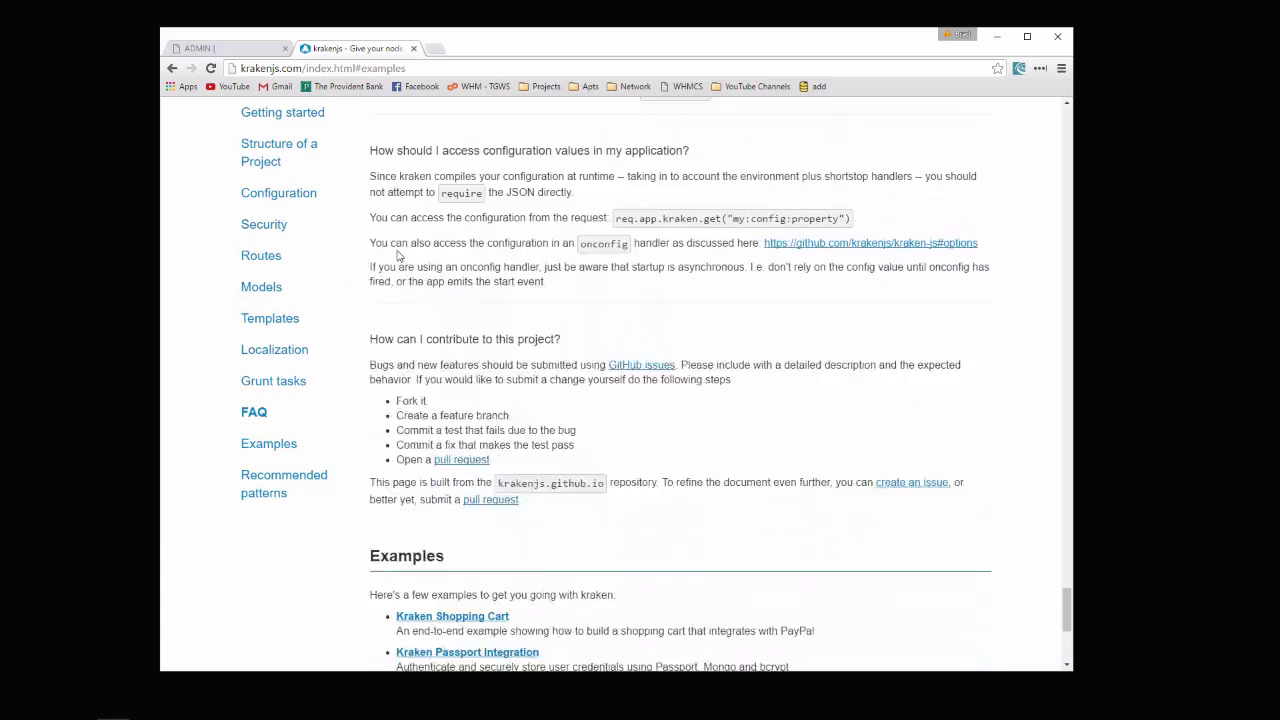
- Browse the Kraken shopping-cart repo into public/templates and view index.dust
left_click(452, 616)
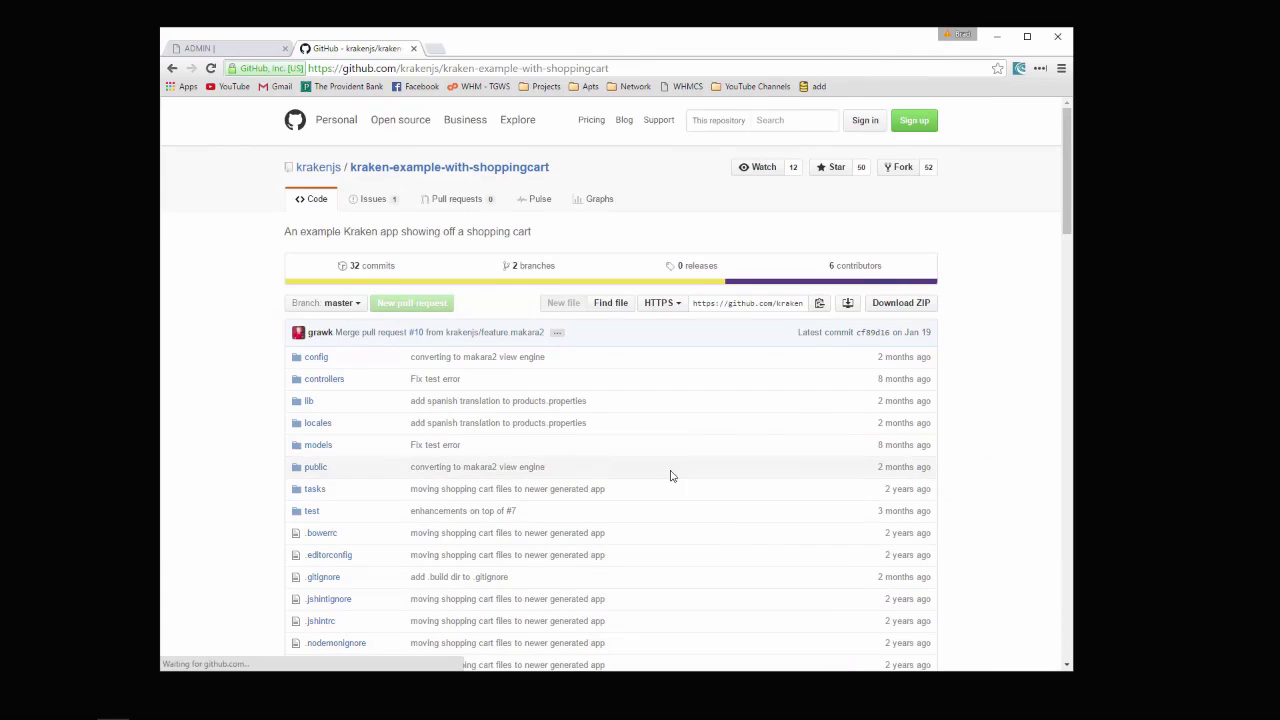
scroll("down", 3)
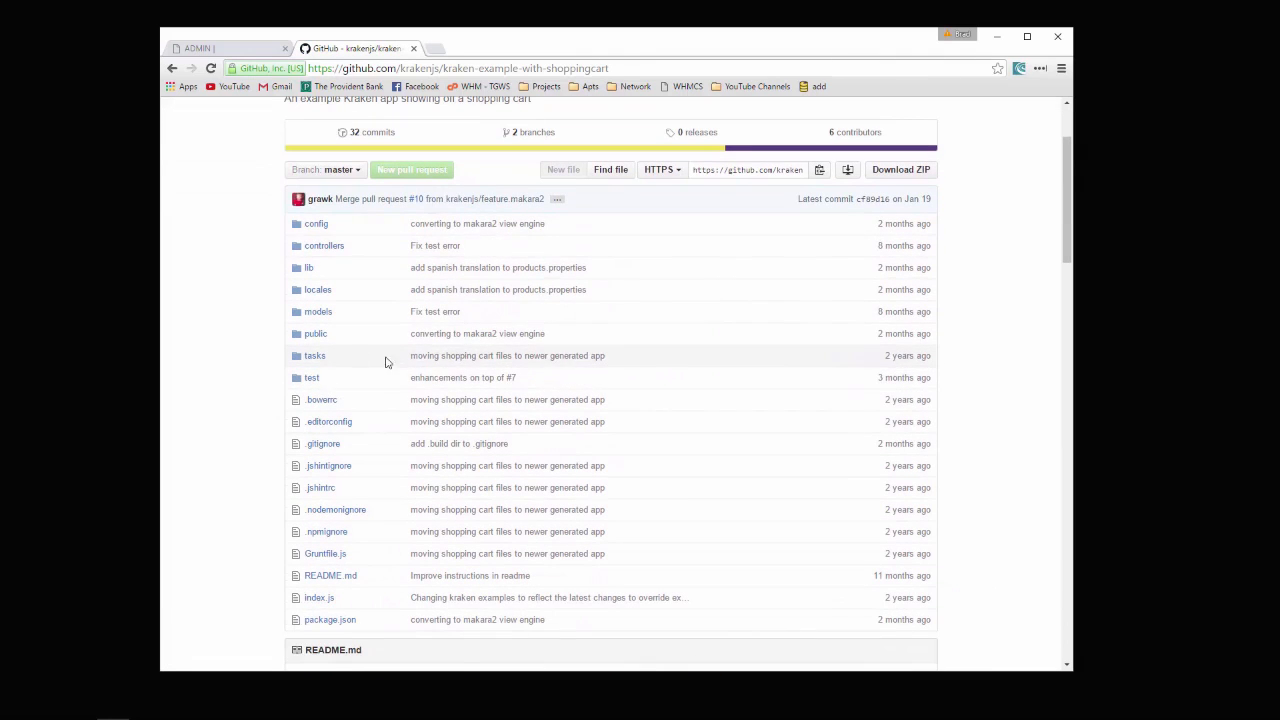
left_click(316, 332)
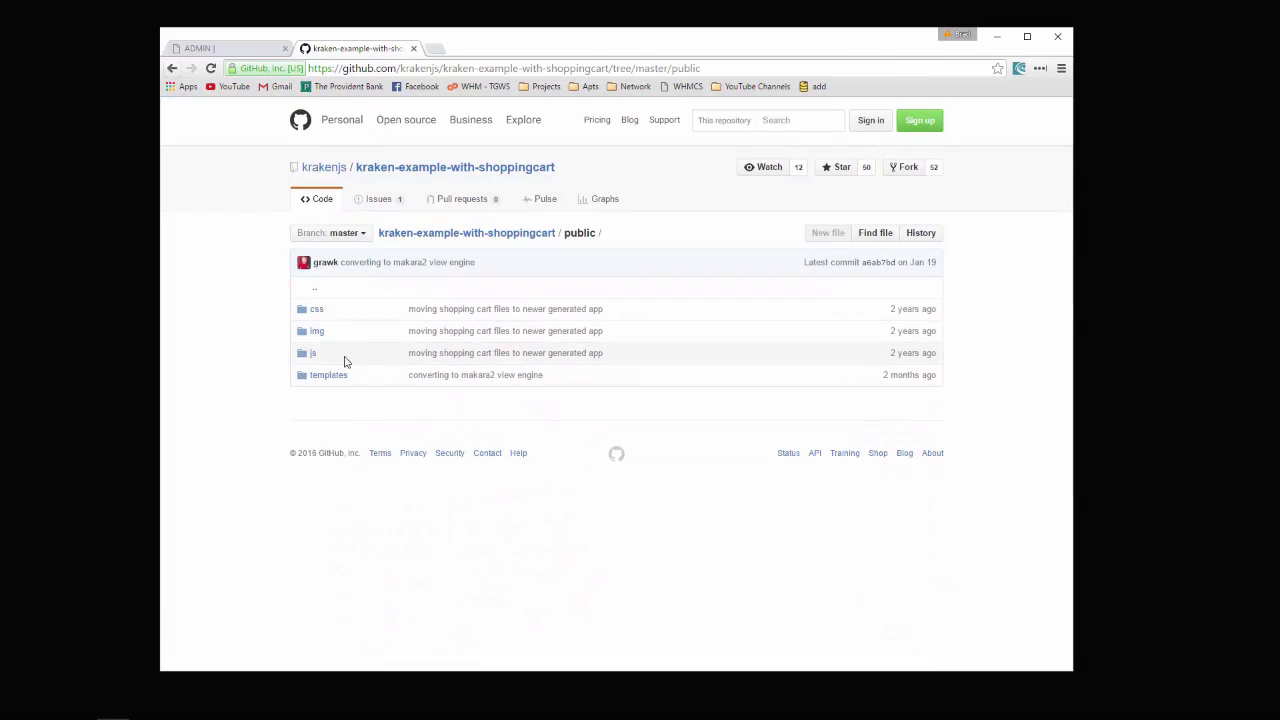
left_click(328, 374)
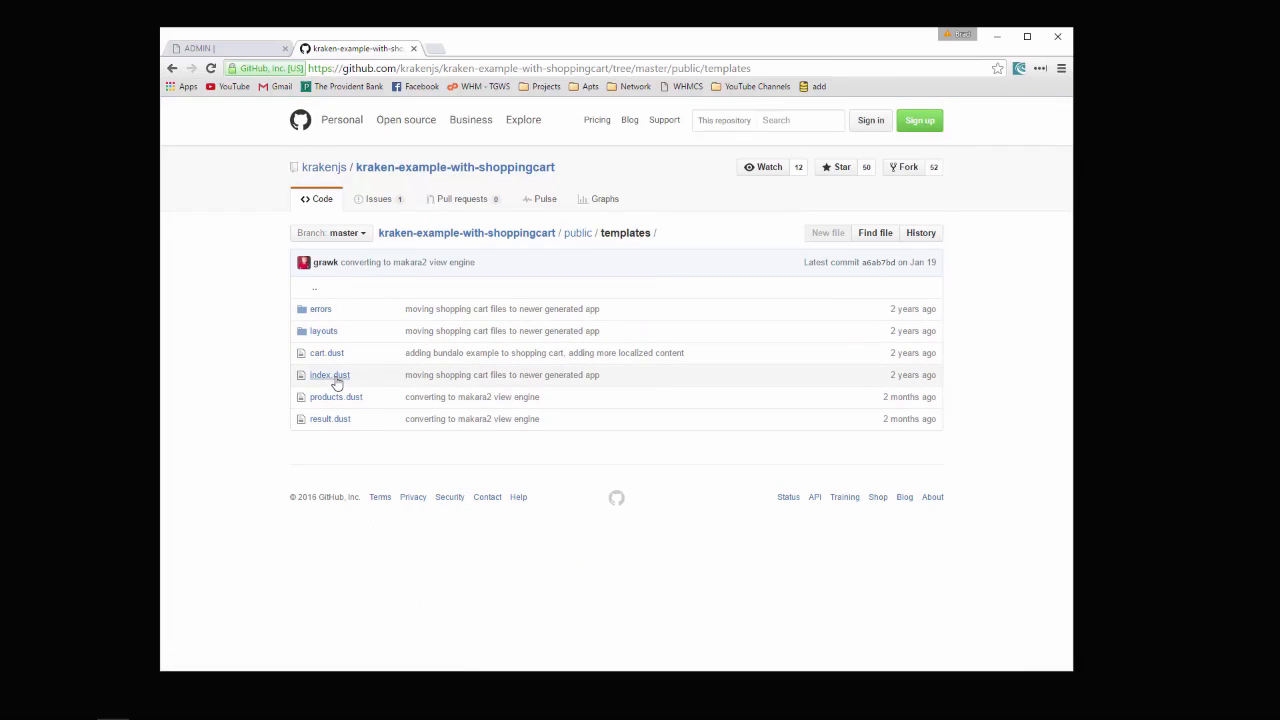
left_click(328, 374)
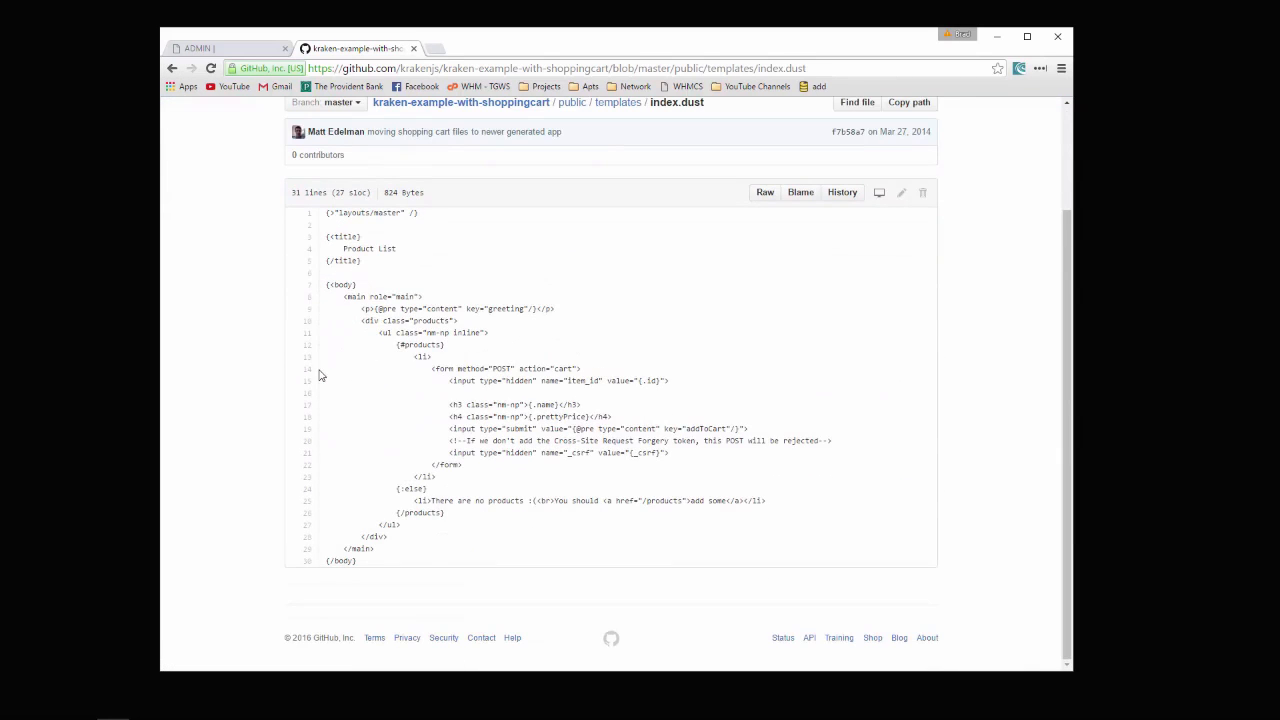
- Examine the layouts/master include and products loop, then return to the TekBooks manage Books list
double_click(370, 212)
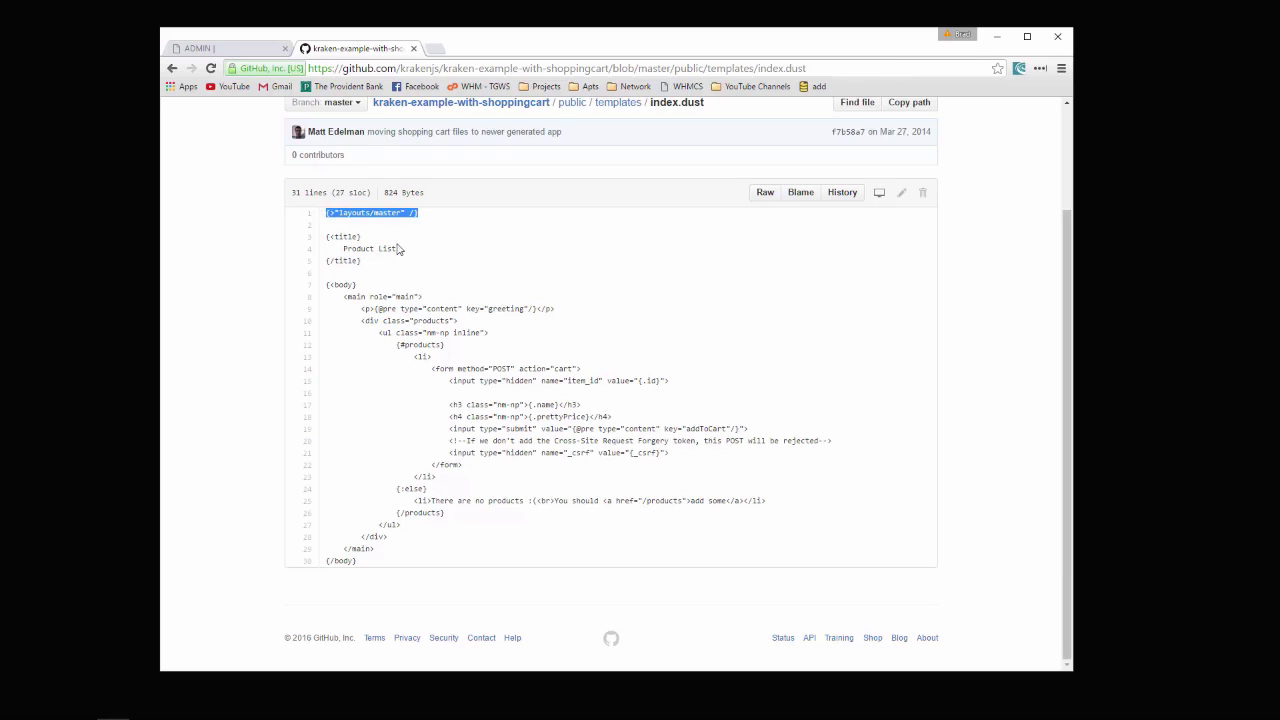
mouse_move(368, 344)
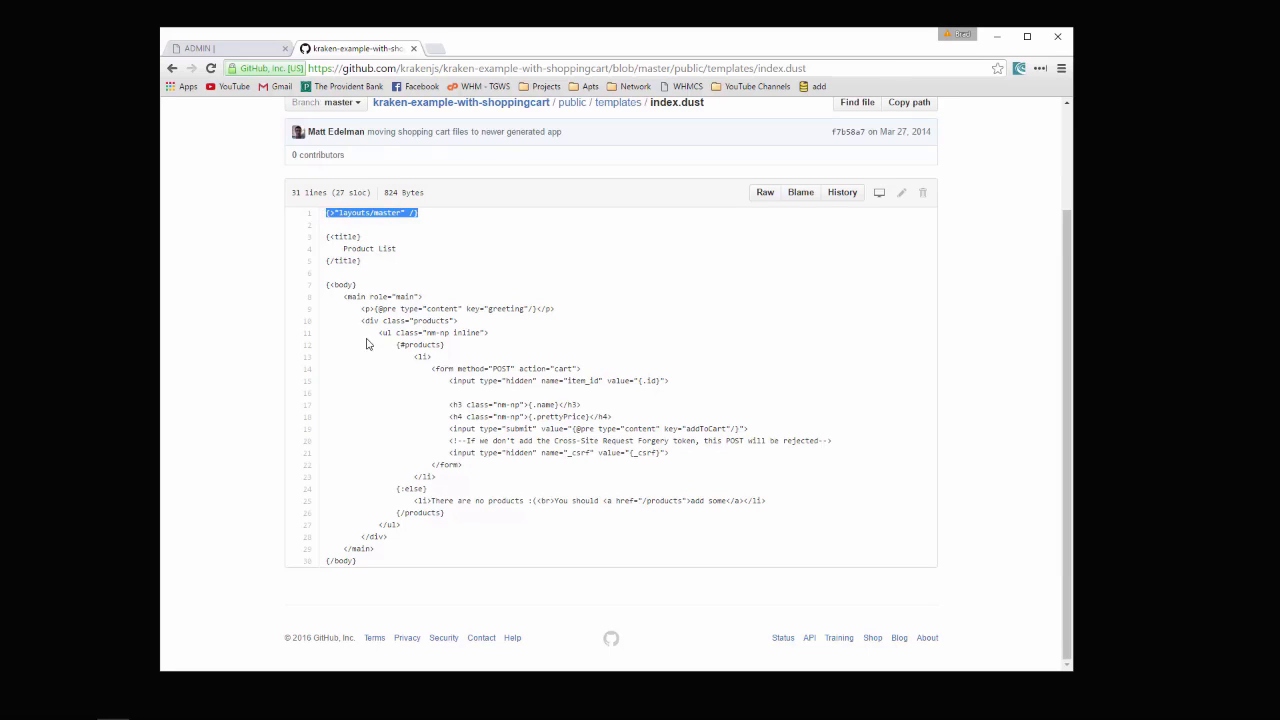
double_click(416, 344)
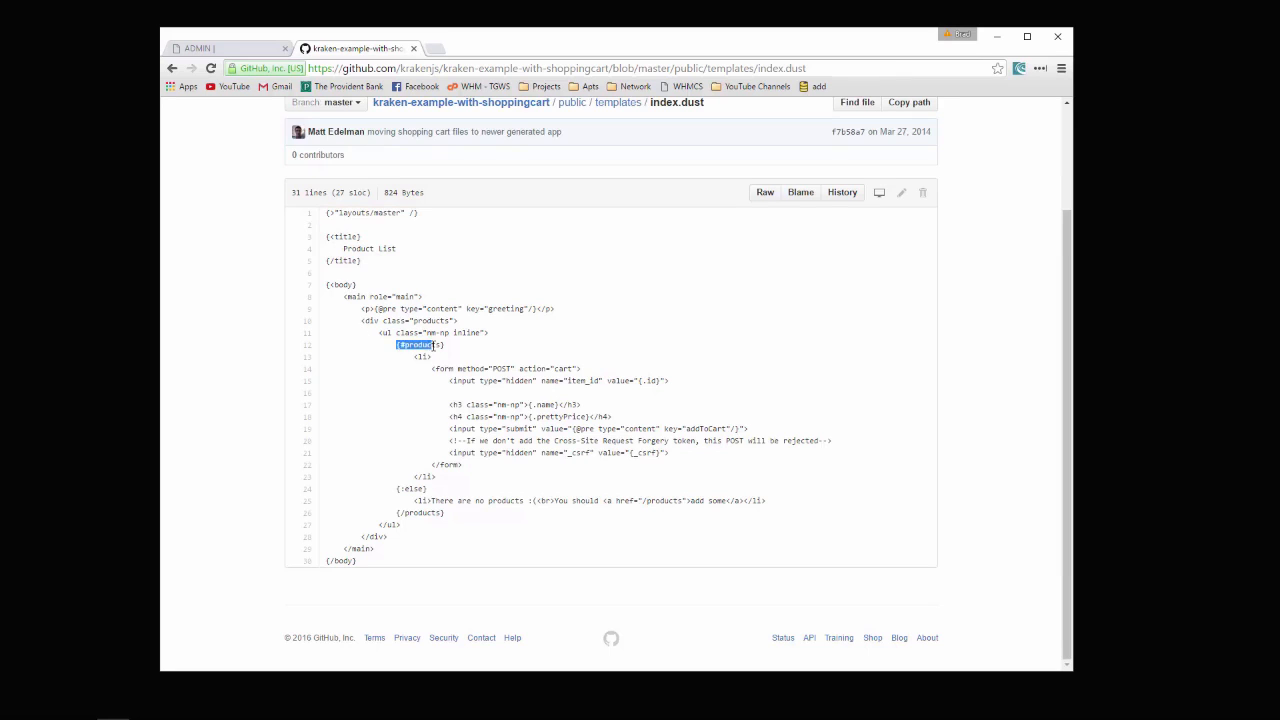
double_click(420, 344)
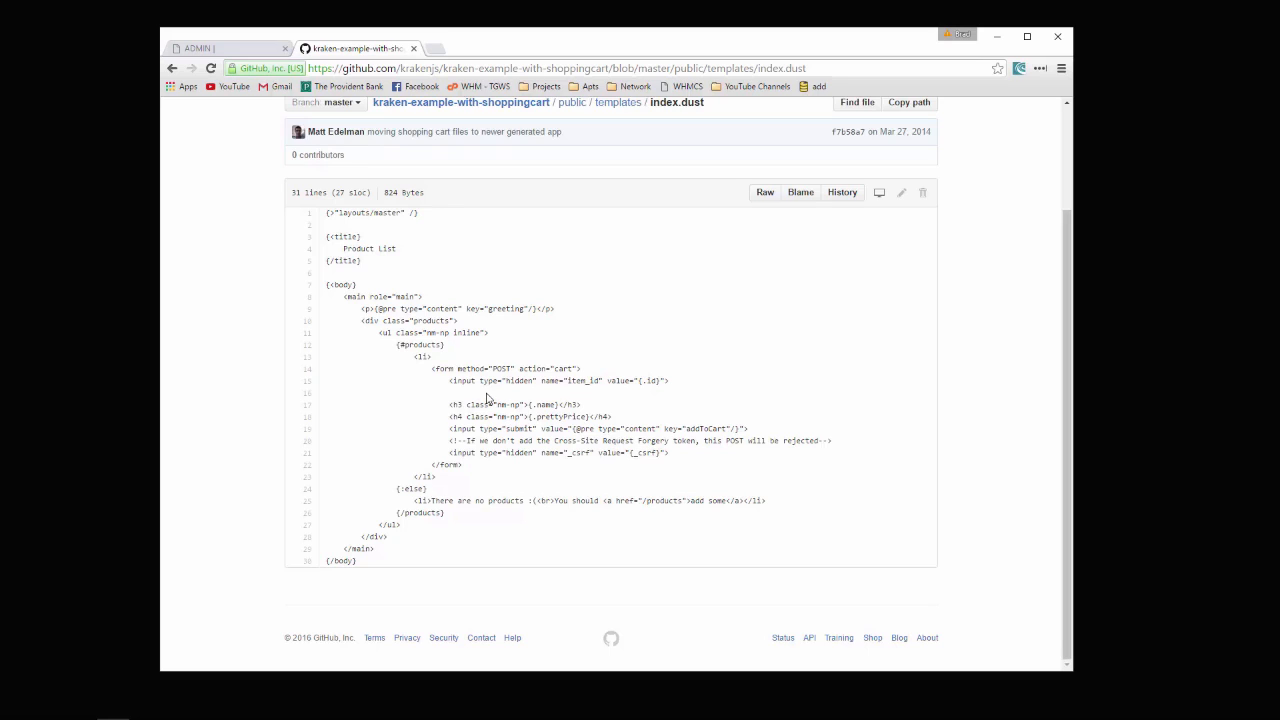
mouse_move(488, 408)
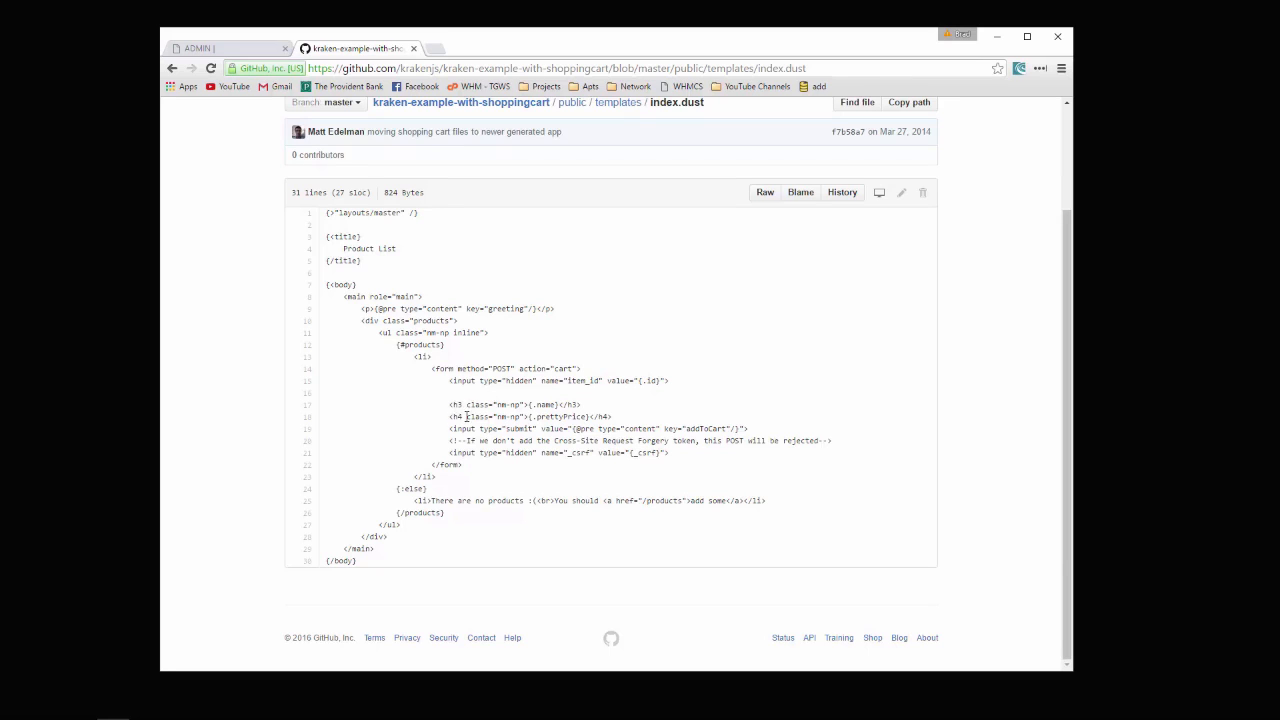
left_click(172, 68)
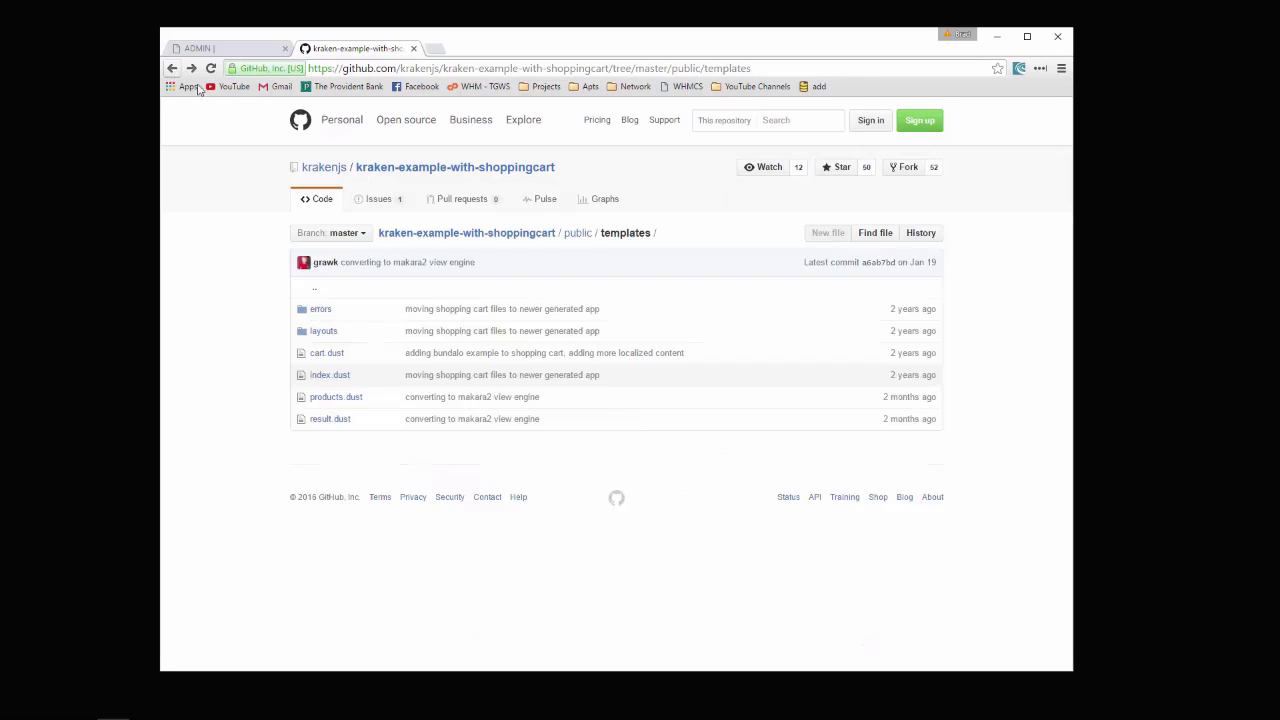
left_click(578, 232)
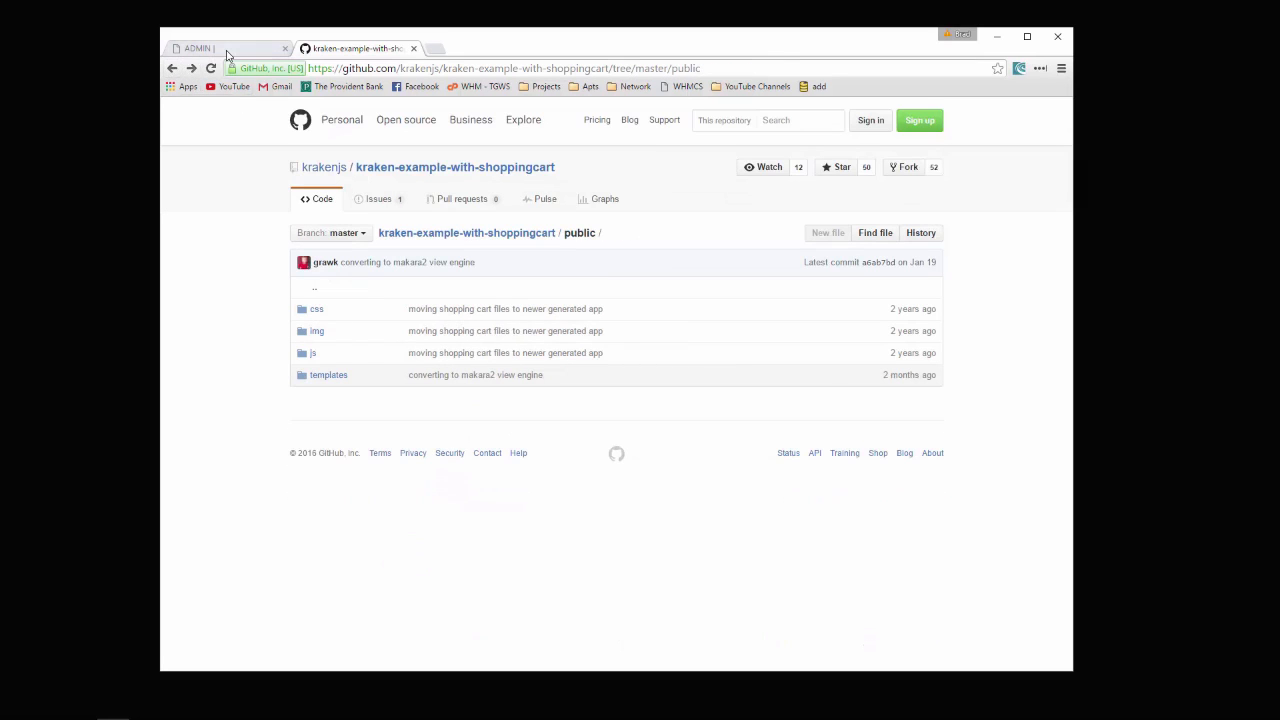
left_click(196, 48)
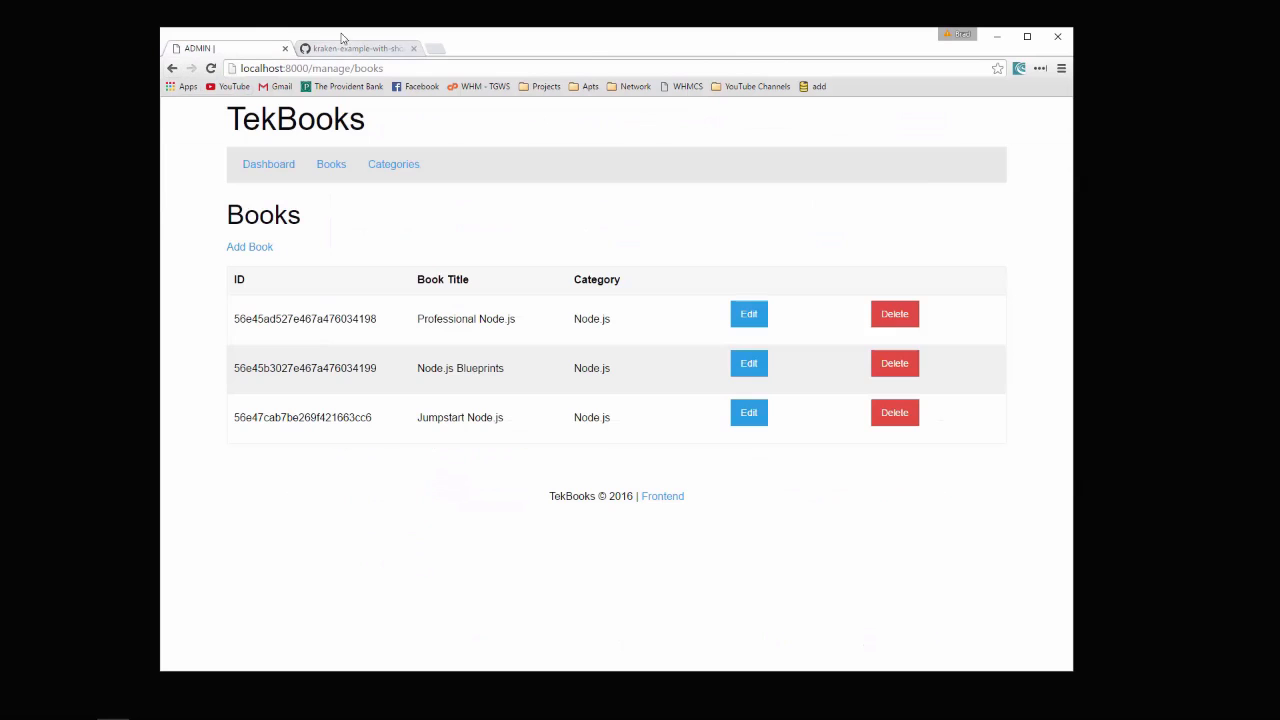